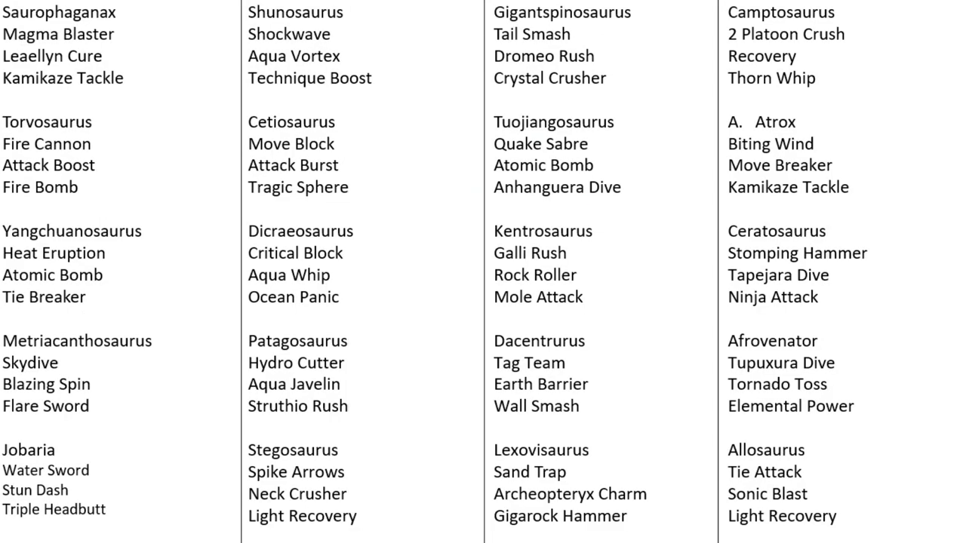
mouse_move(208, 116)
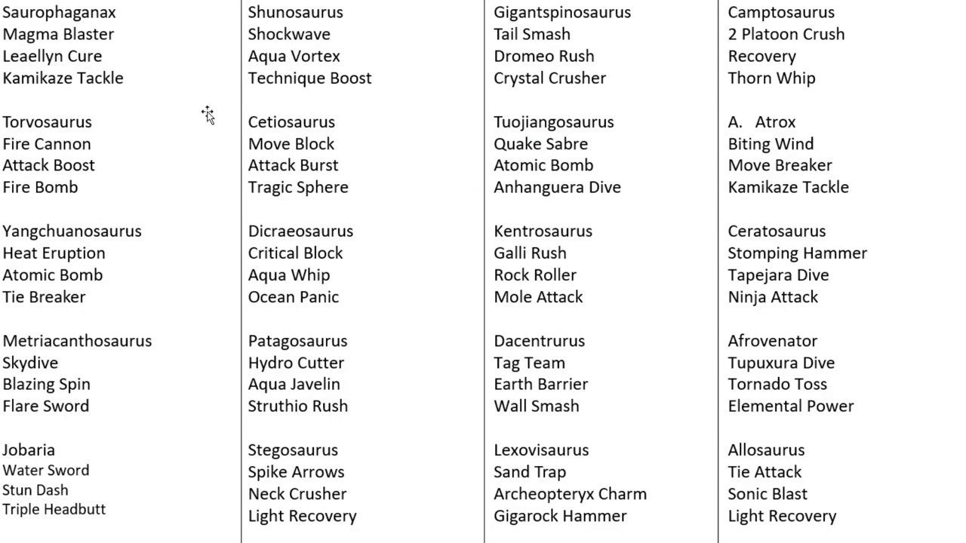
mouse_move(143, 15)
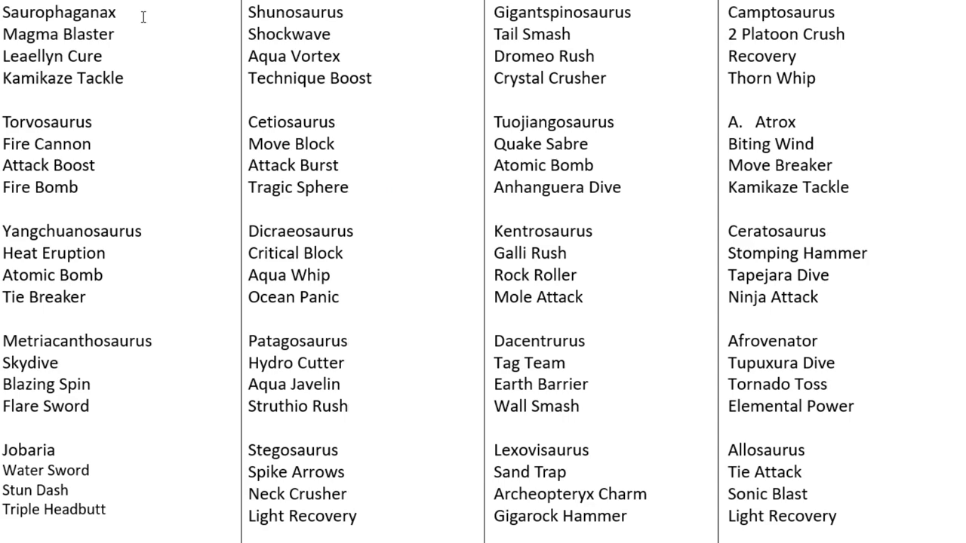
mouse_move(127, 114)
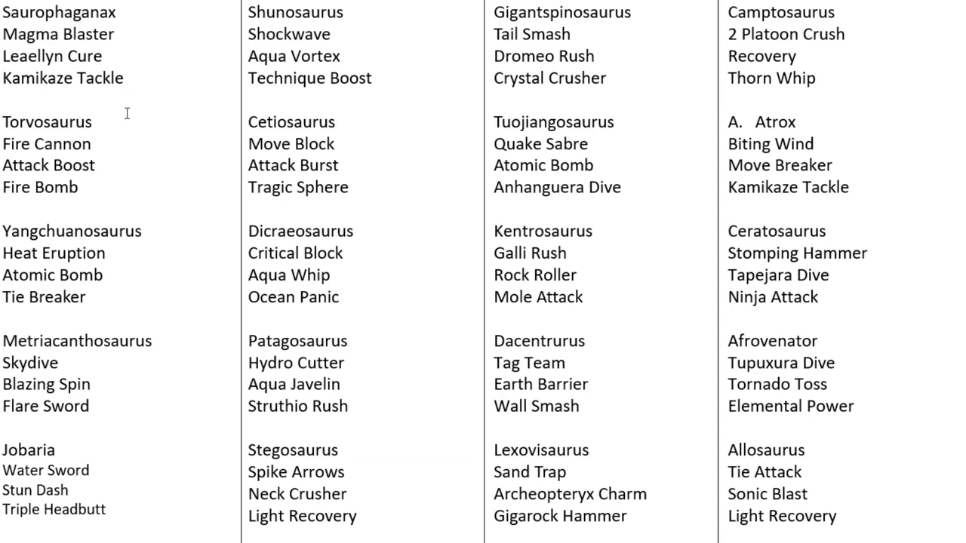
mouse_move(137, 165)
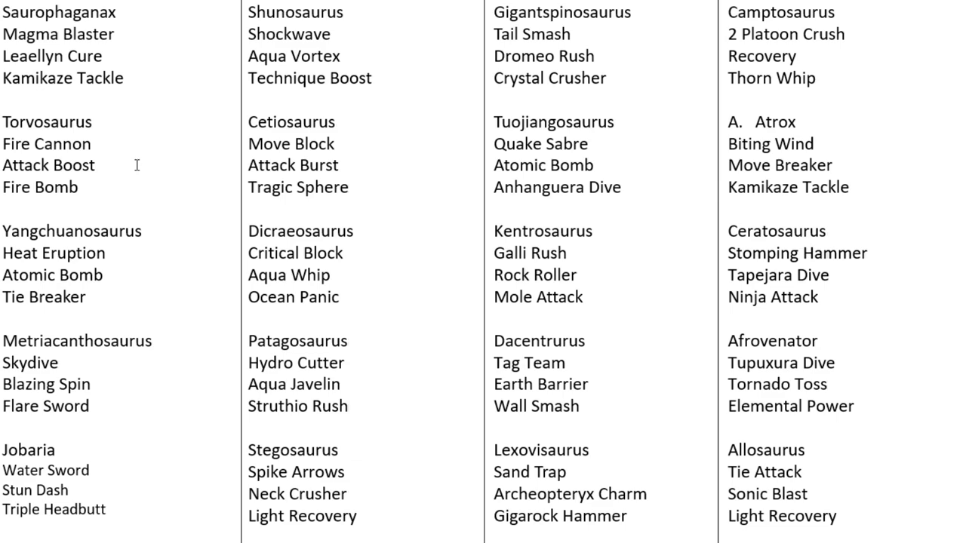
mouse_move(194, 245)
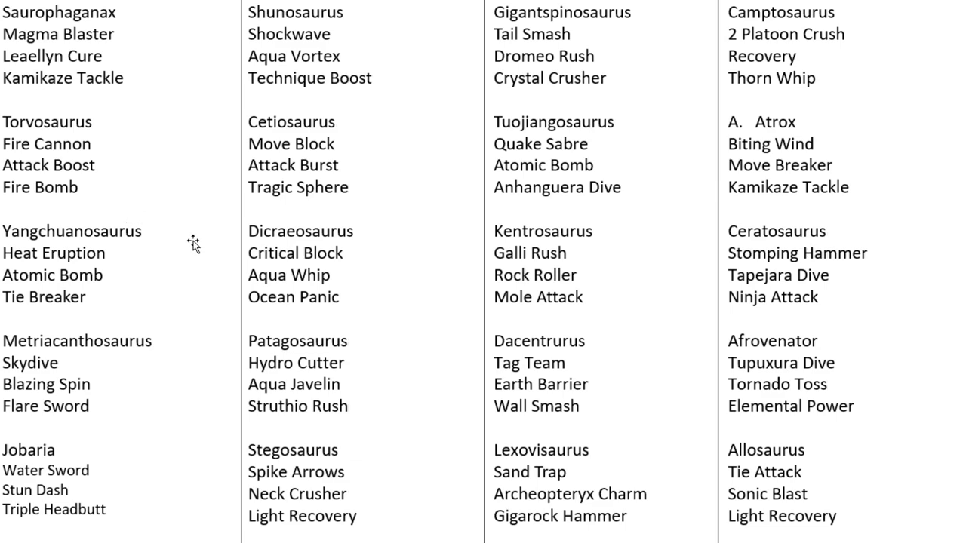
mouse_move(65, 259)
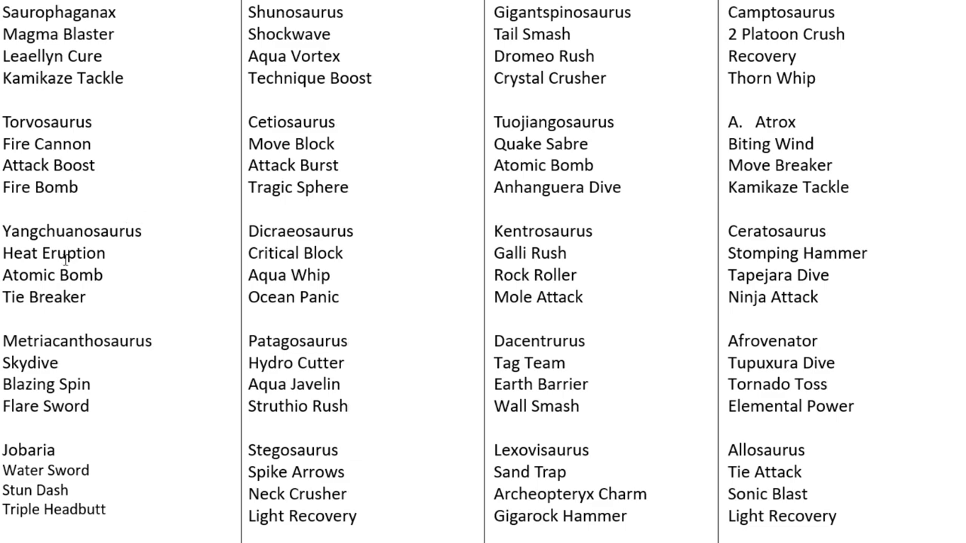
mouse_move(66, 260)
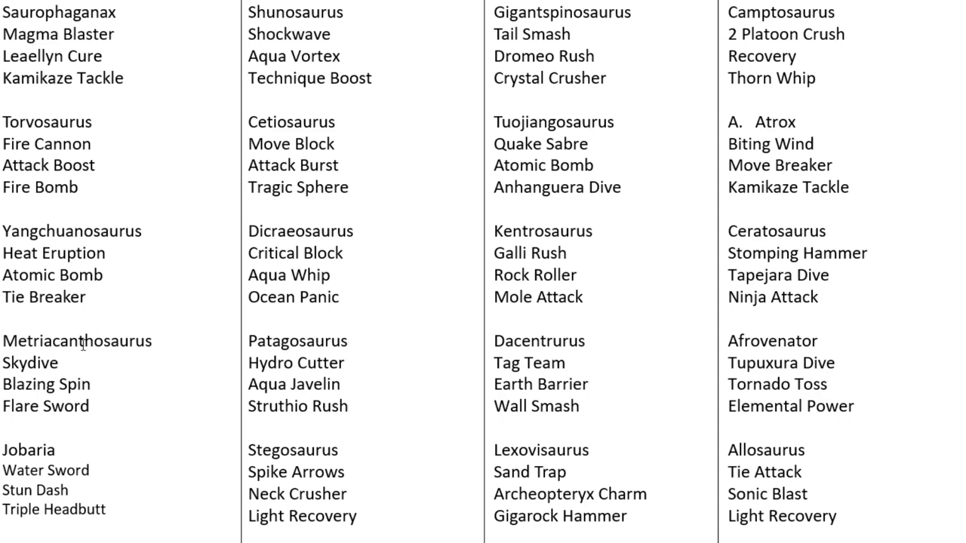
mouse_move(89, 341)
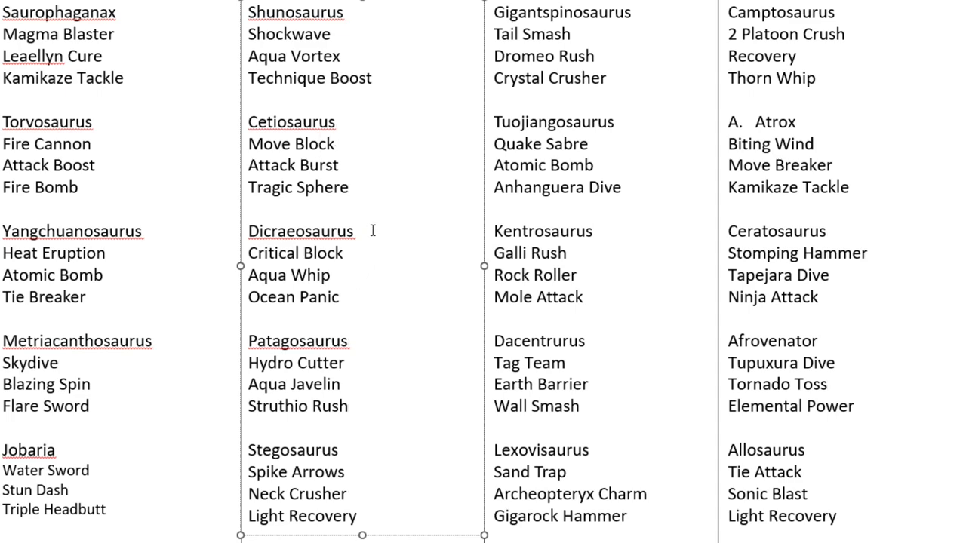
- Open the fourth column's dinosaur move list for editing, leaving its text unchanged
left_click(317, 143)
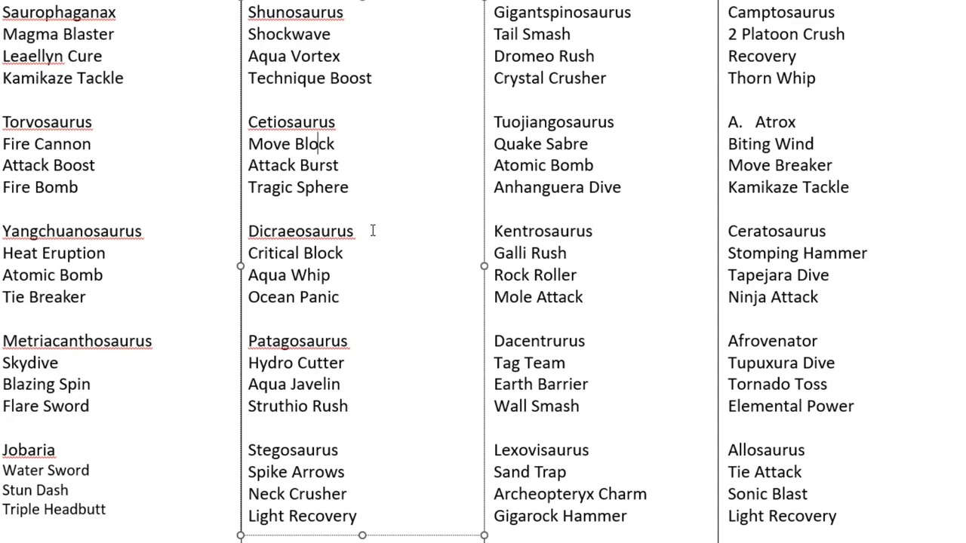
mouse_move(355, 344)
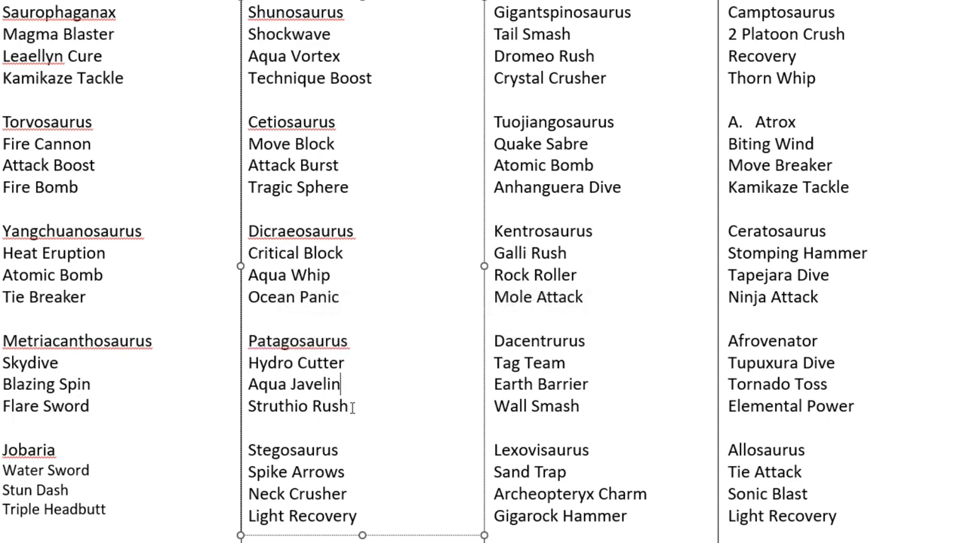
mouse_move(378, 187)
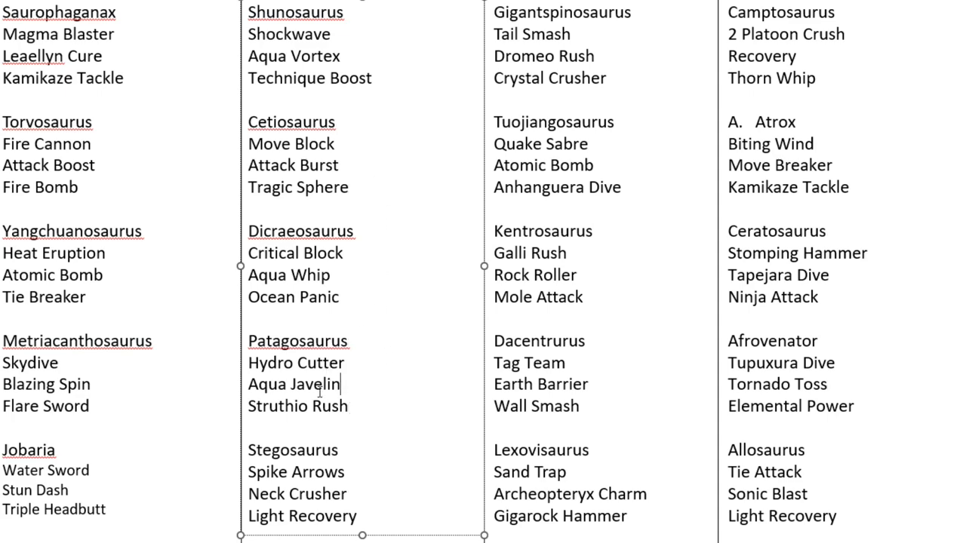
mouse_move(450, 317)
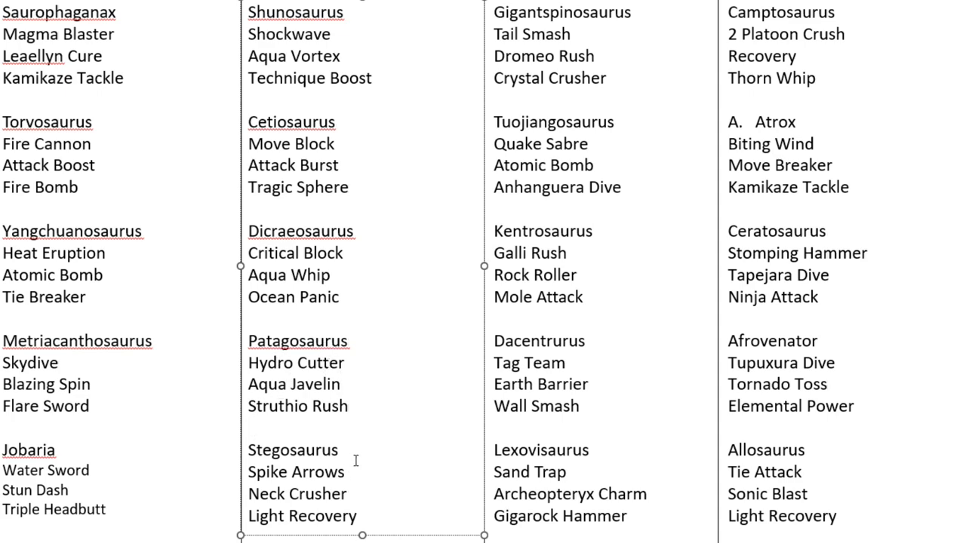
mouse_move(346, 424)
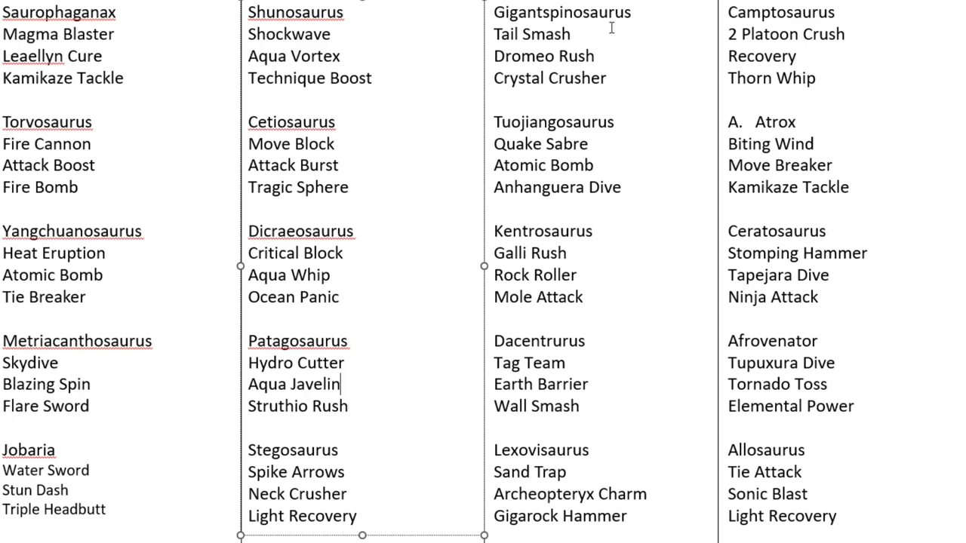
mouse_move(589, 225)
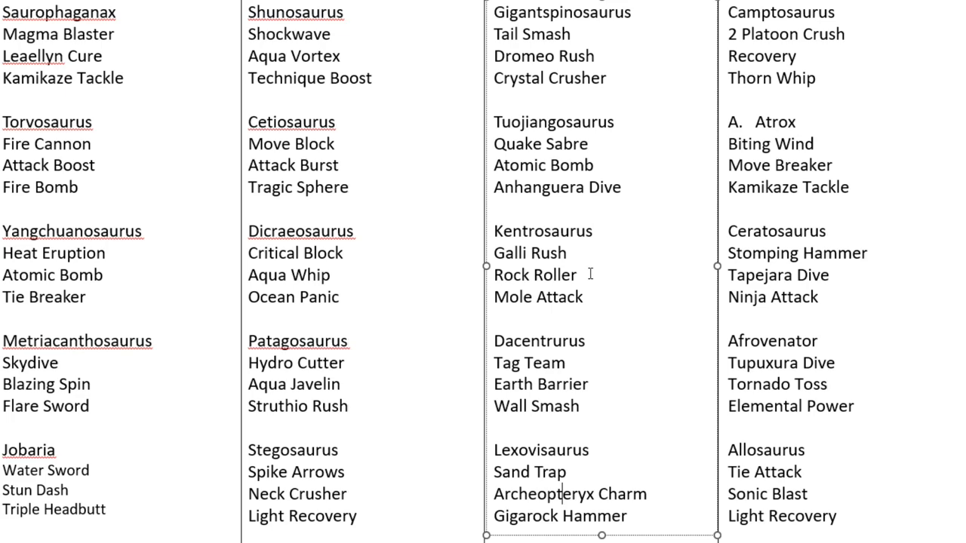
mouse_move(643, 255)
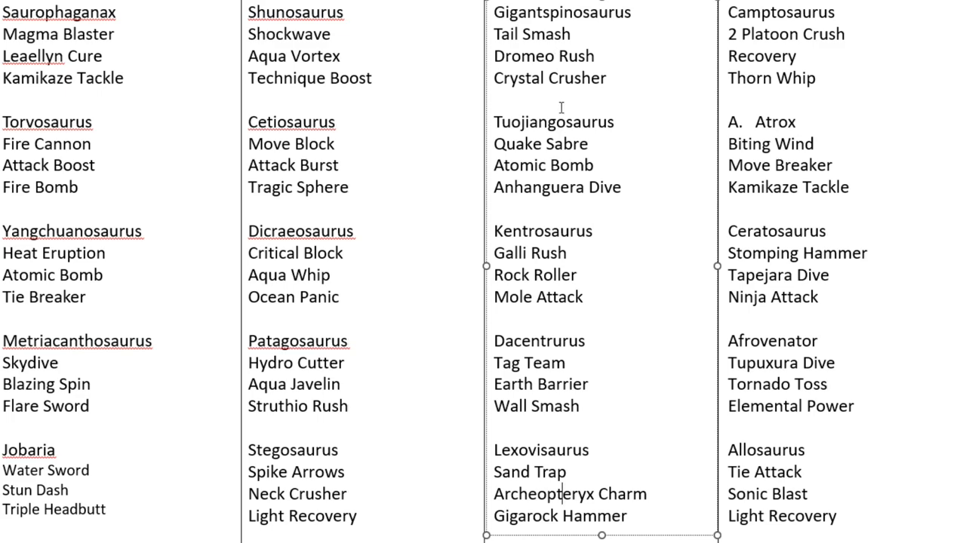
mouse_move(682, 136)
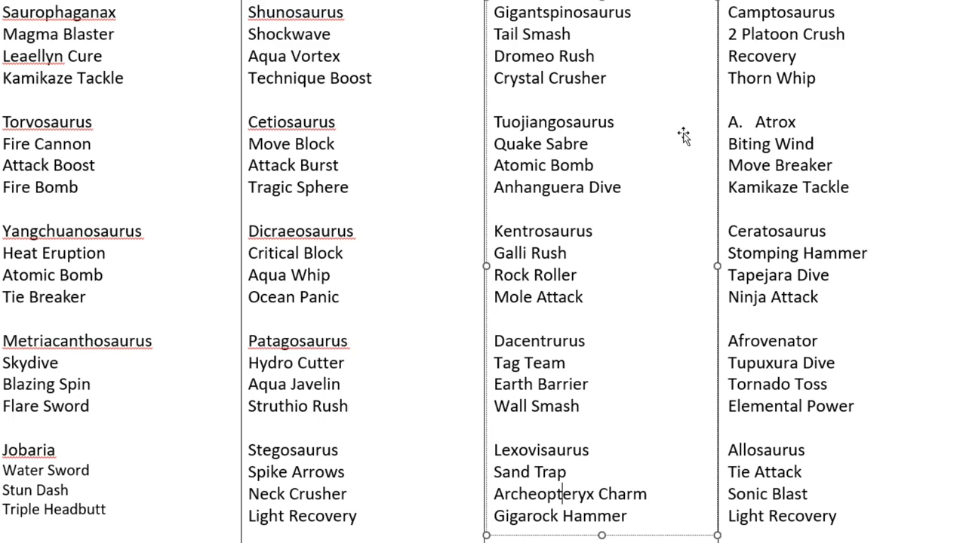
mouse_move(824, 67)
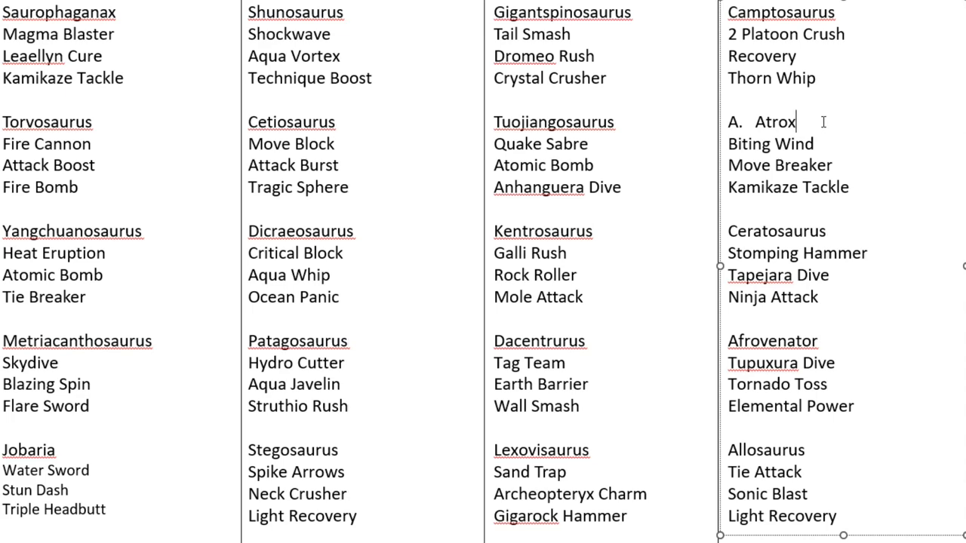
left_click_drag(748, 122, 815, 144)
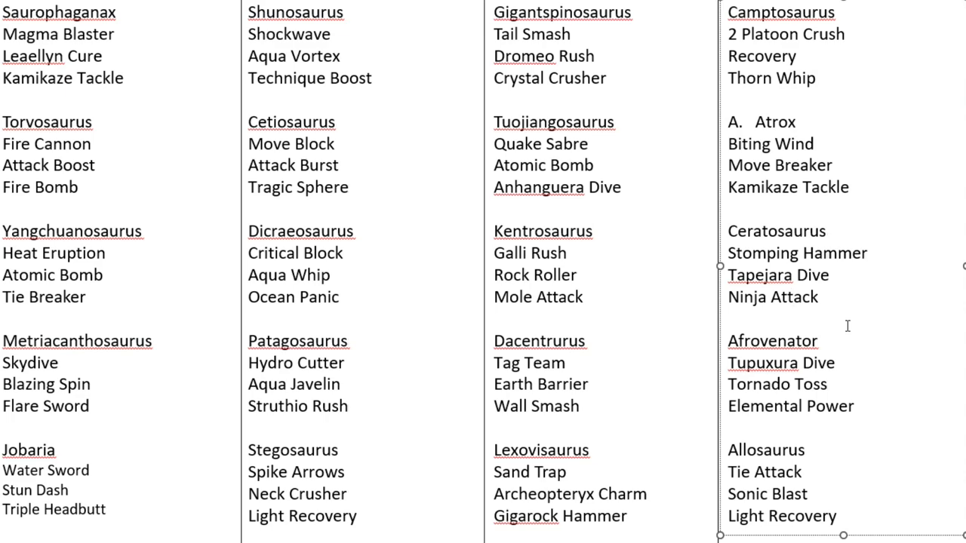
double_click(770, 340)
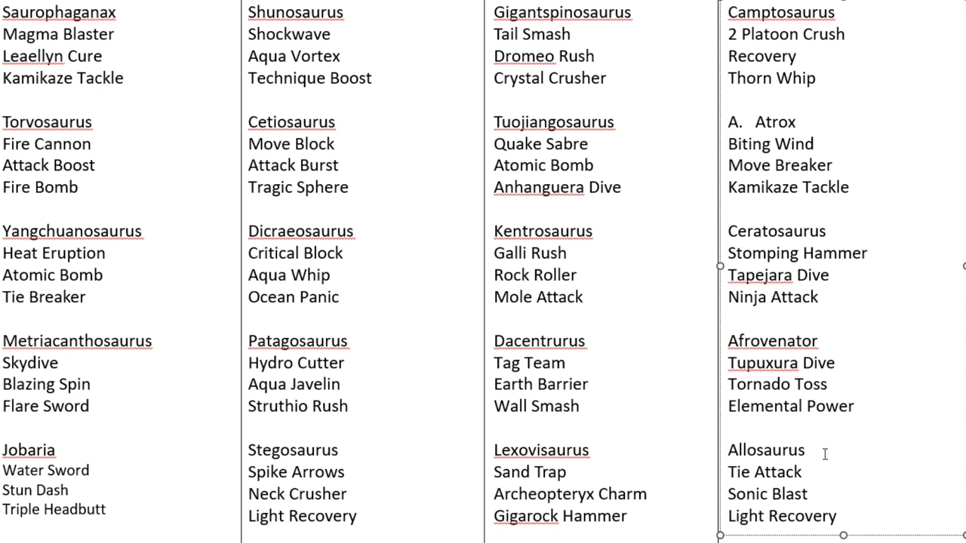
mouse_move(783, 463)
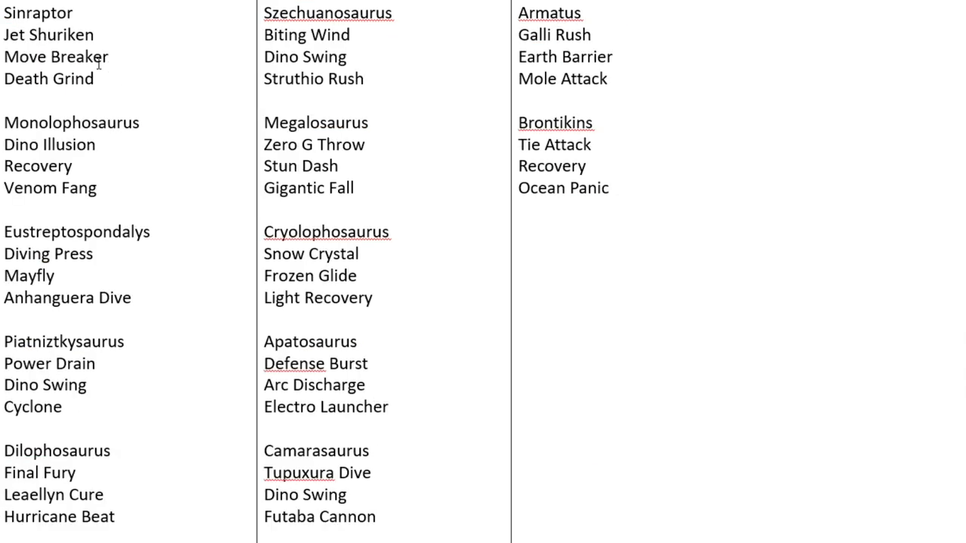
mouse_move(121, 146)
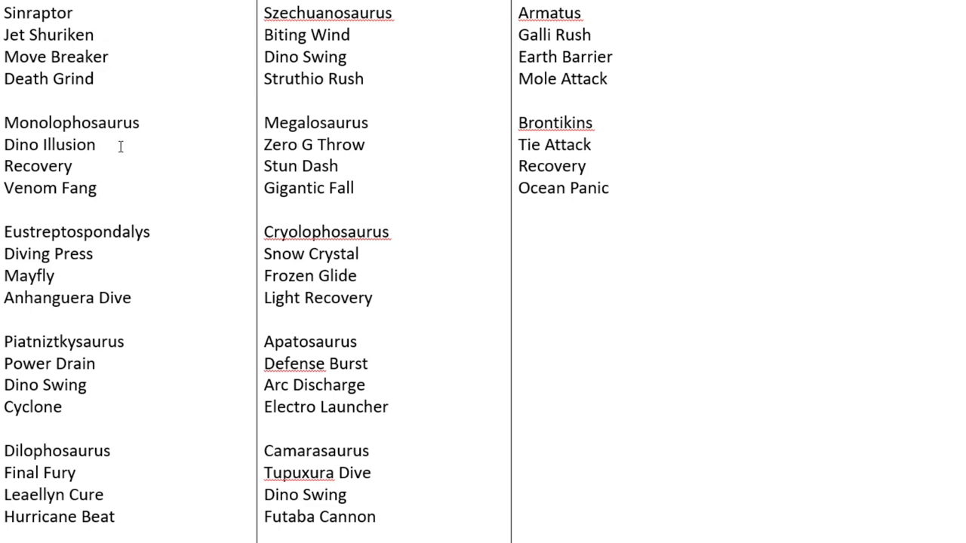
mouse_move(164, 229)
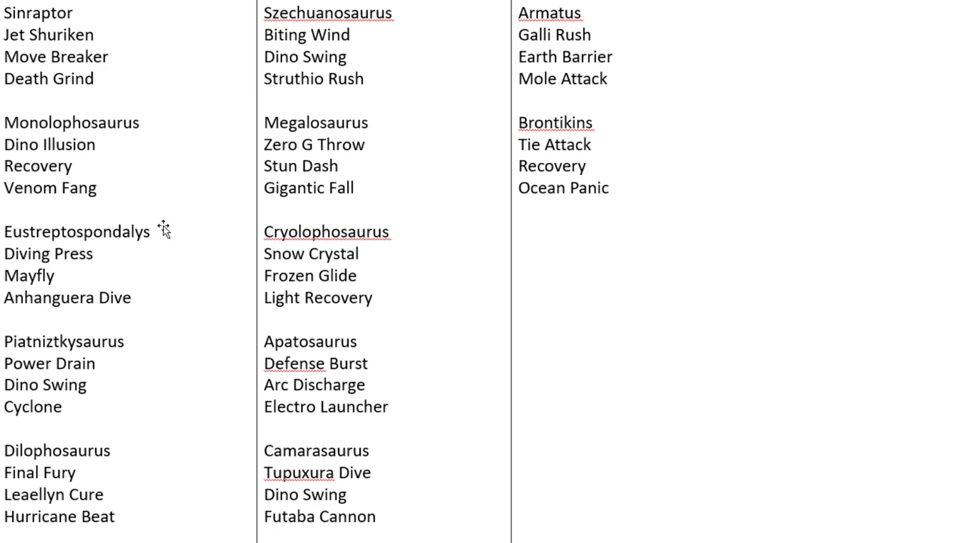
mouse_move(141, 301)
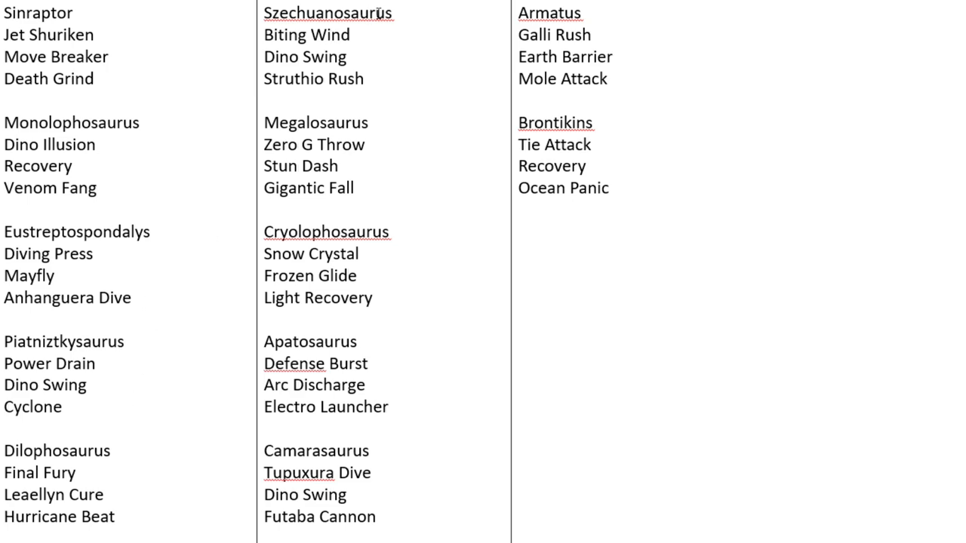
mouse_move(185, 98)
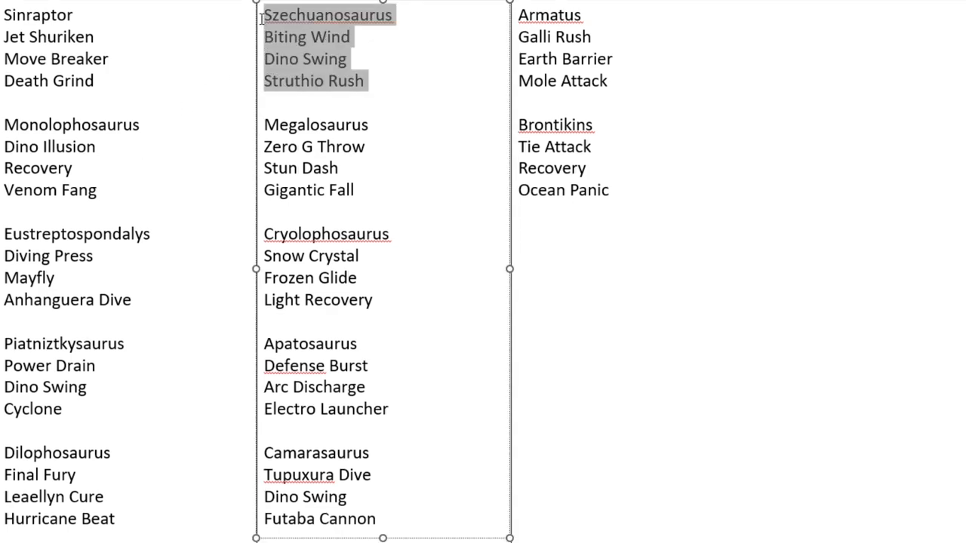
left_click(366, 81)
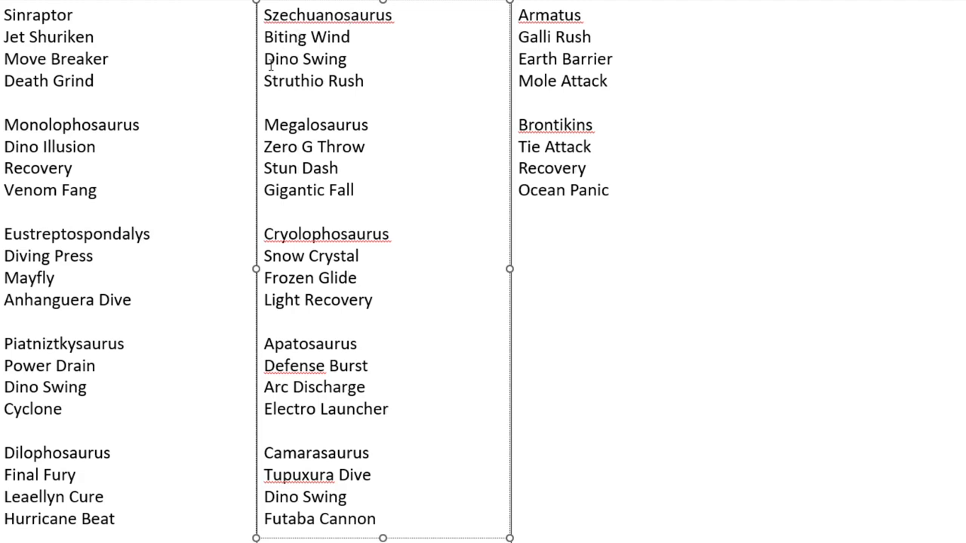
mouse_move(252, 40)
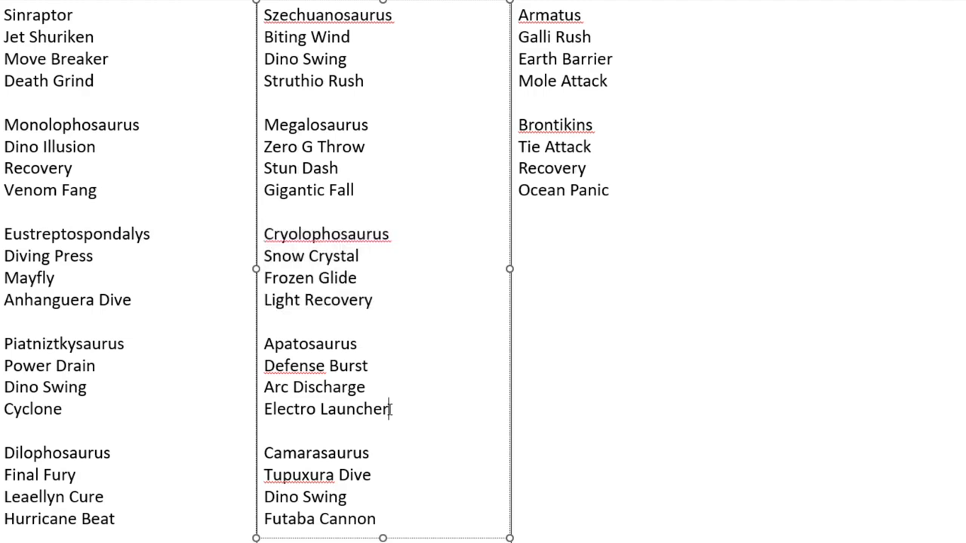
left_click(339, 365)
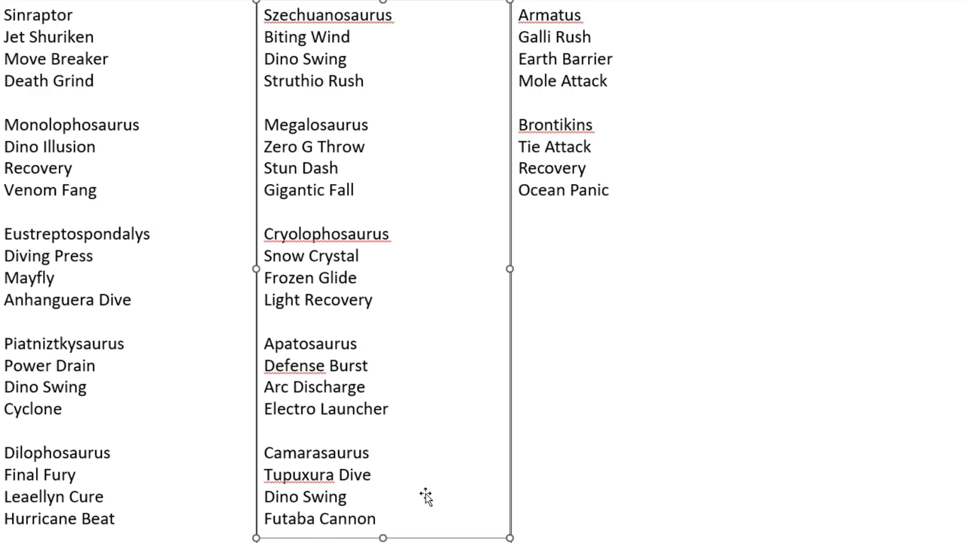
mouse_move(563, 60)
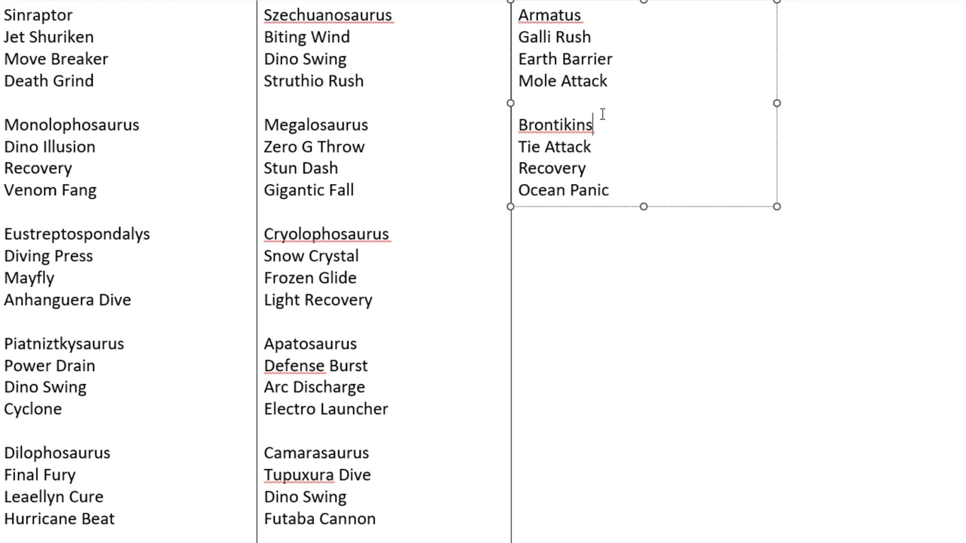
- Select the Armatus entry and its three moves in the third column's list
left_click(519, 100)
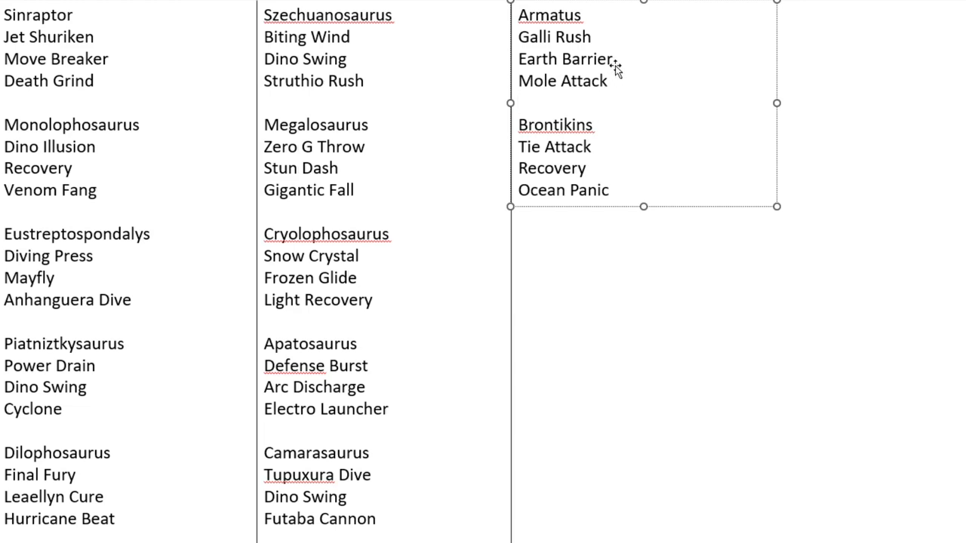
left_click_drag(519, 15, 611, 81)
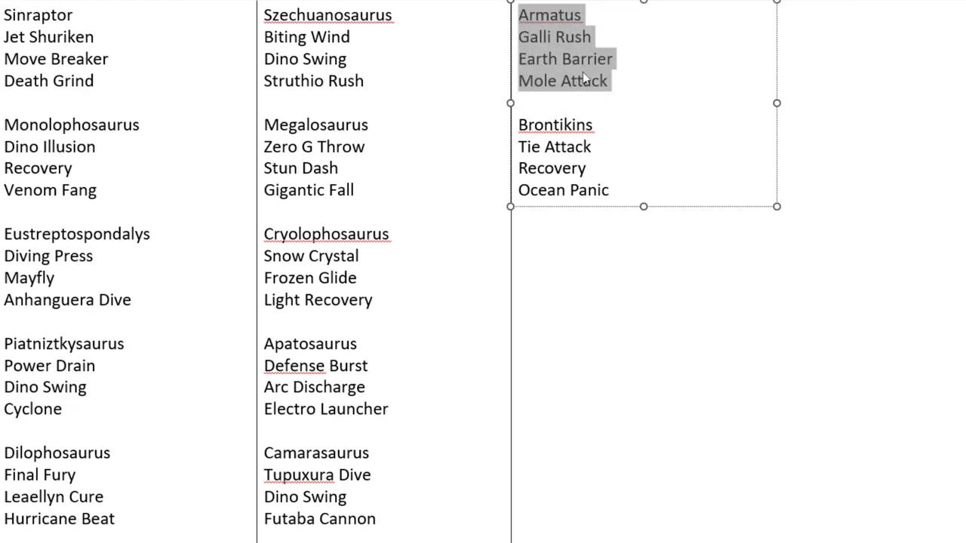
mouse_move(592, 49)
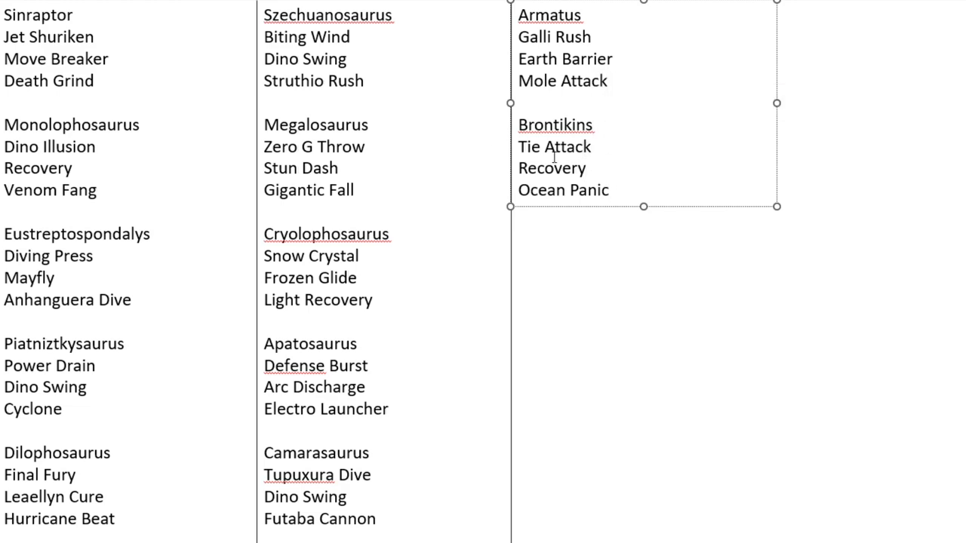
mouse_move(554, 157)
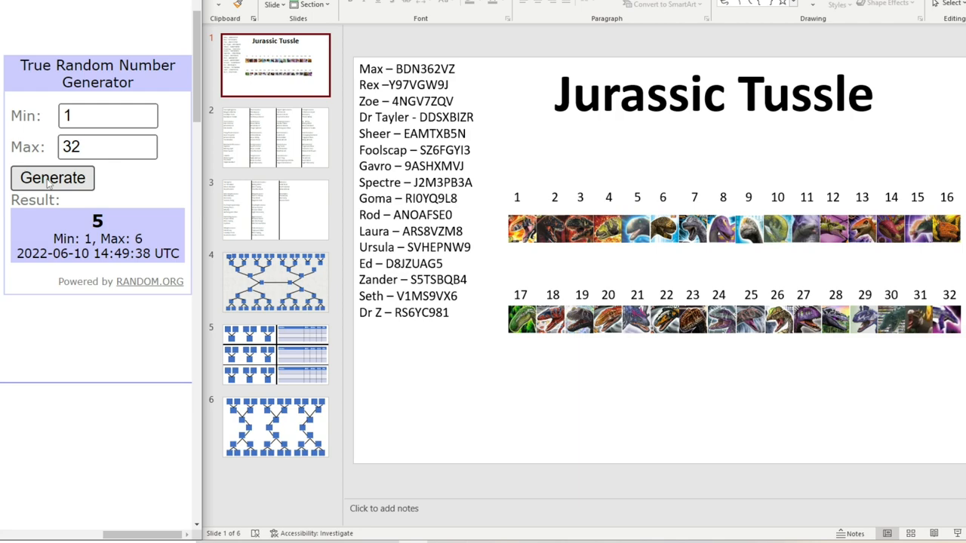
- Draw random numbers from 1–32 and lower dinosaur icons 4 and 21
left_click(52, 177)
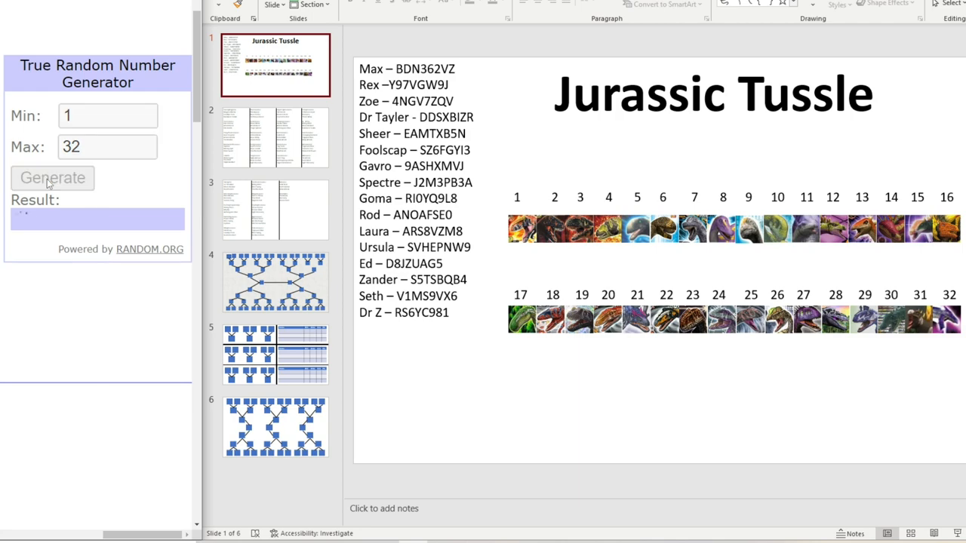
left_click(52, 177)
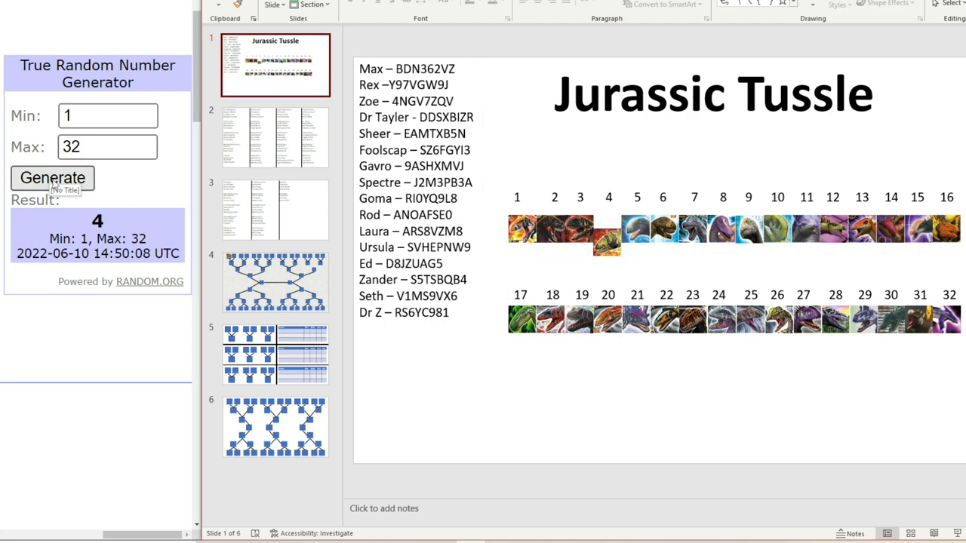
left_click(52, 178)
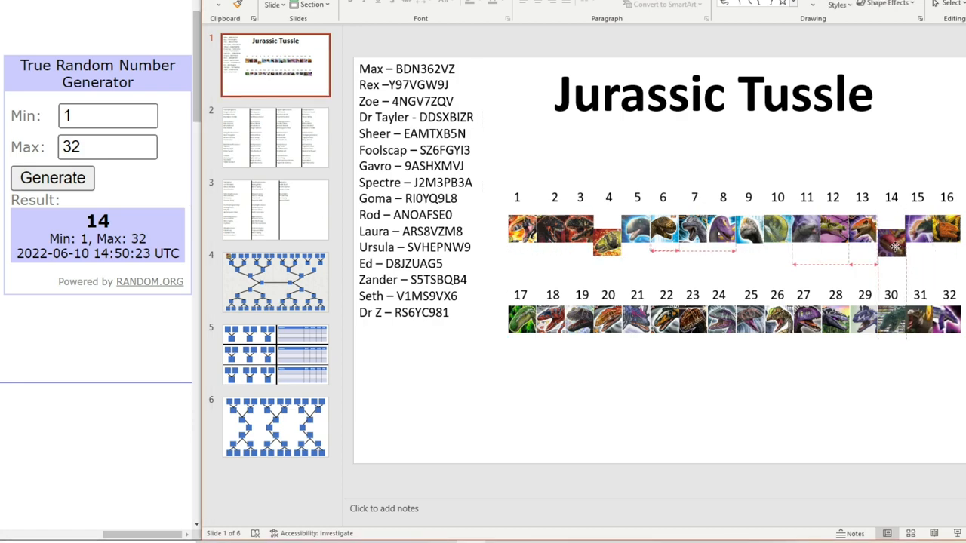
left_click(52, 178)
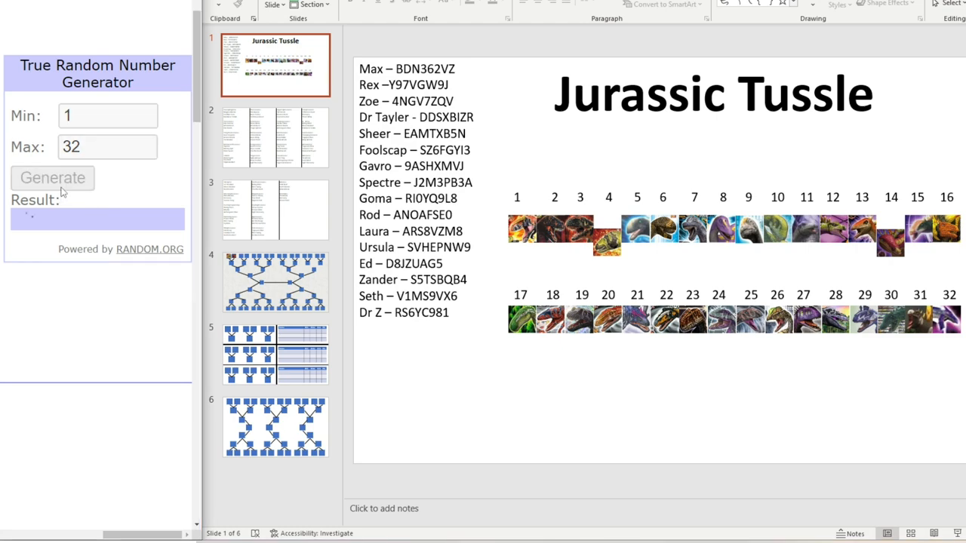
left_click(52, 177)
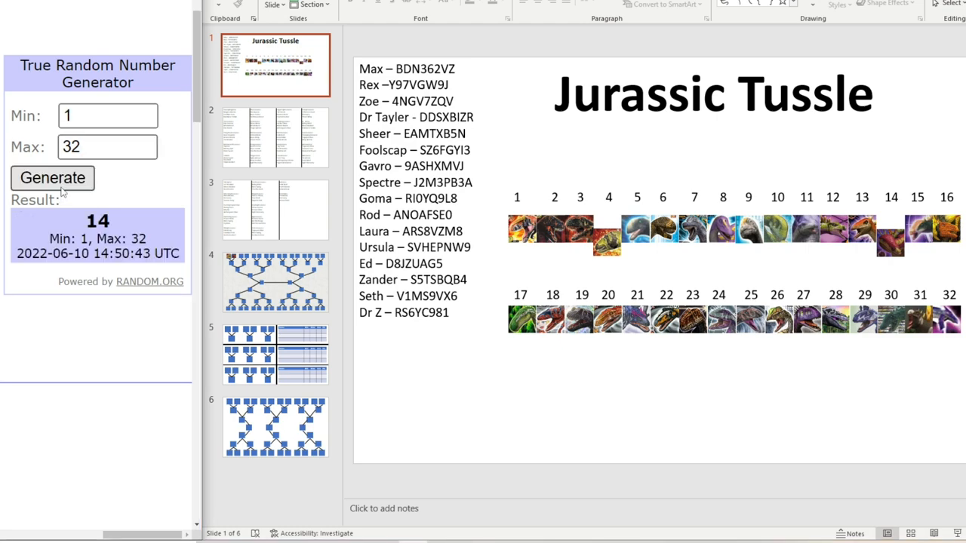
left_click(52, 178)
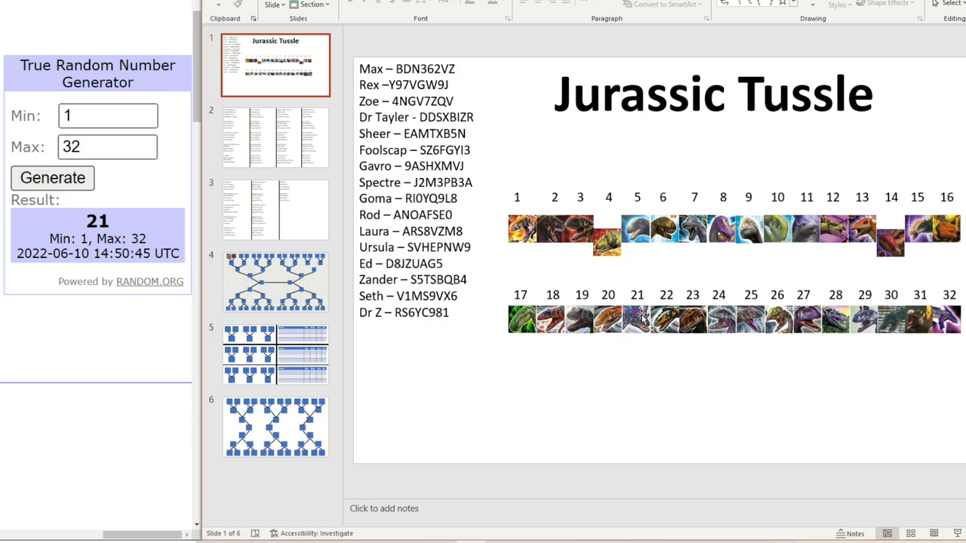
right_click(638, 317)
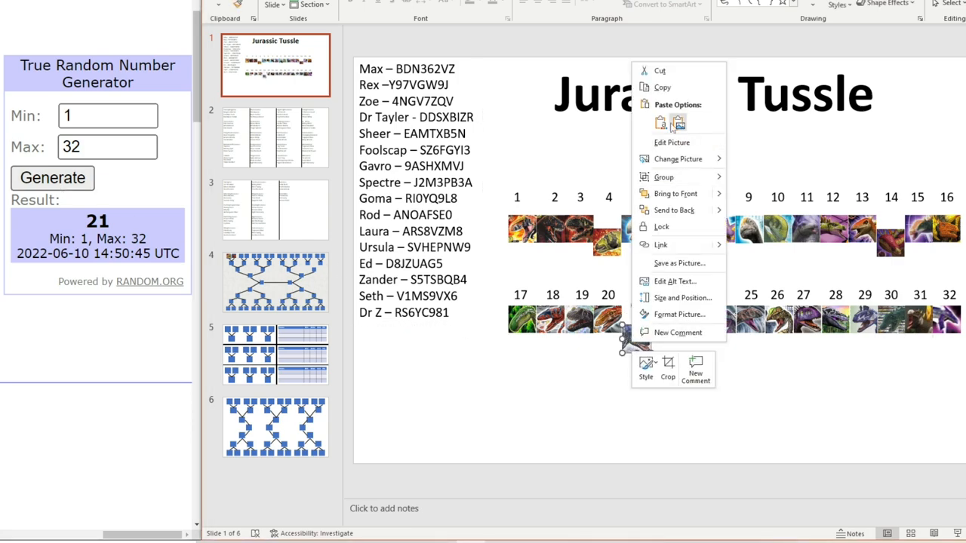
left_click(636, 319)
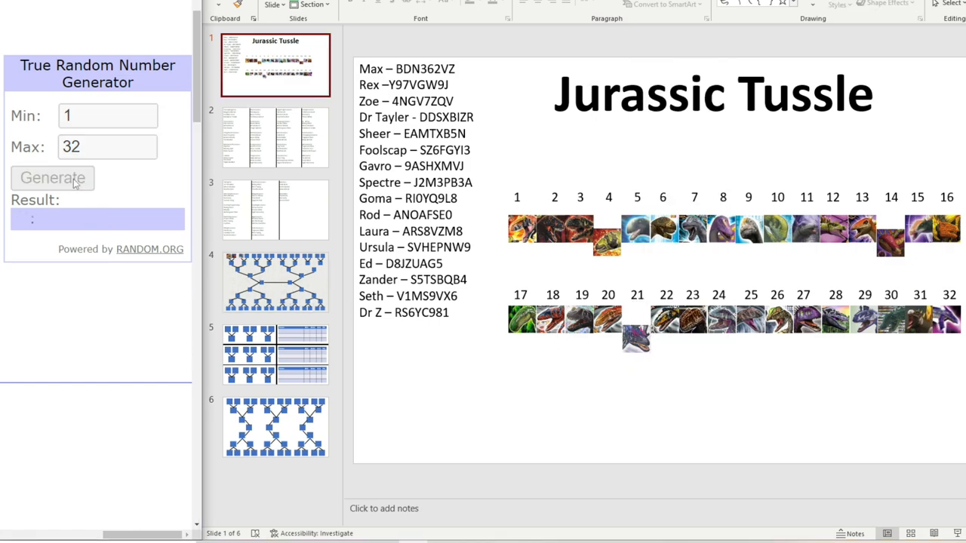
- Keep drawing numbers and mark further icons, including 30 and 19
left_click(52, 177)
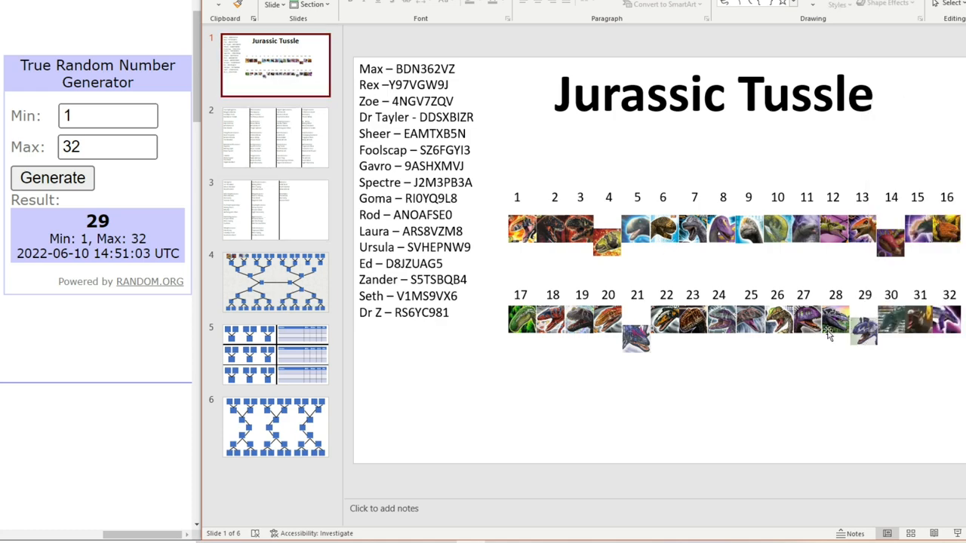
mouse_move(496, 185)
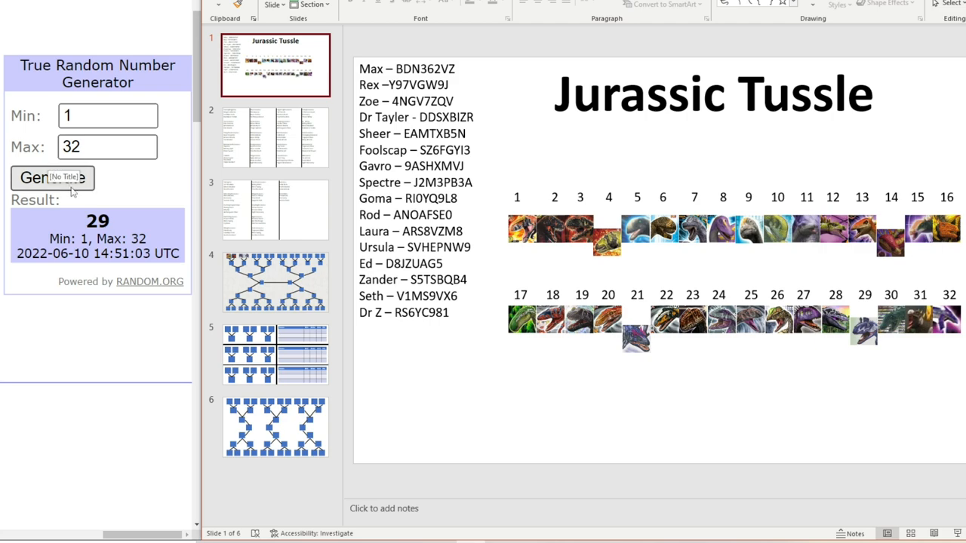
left_click(52, 177)
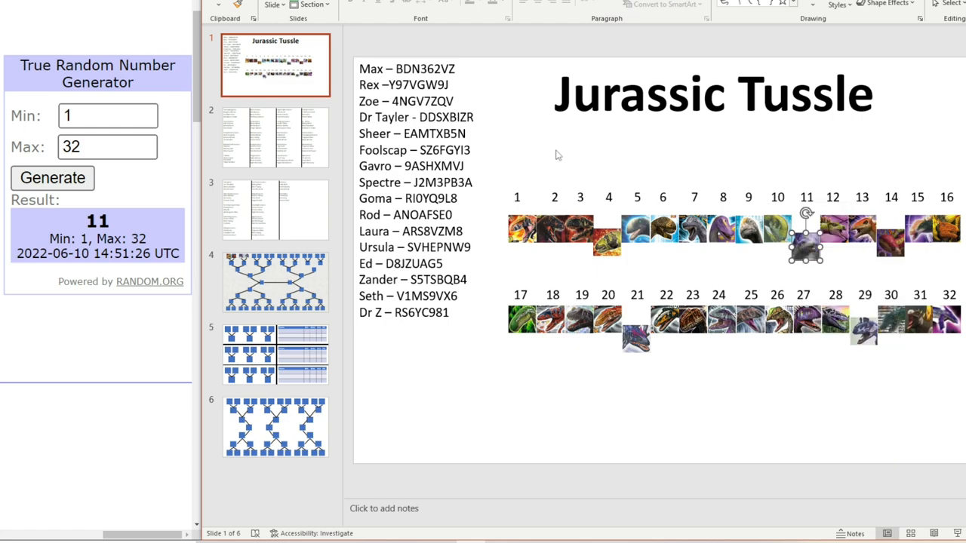
left_click(52, 178)
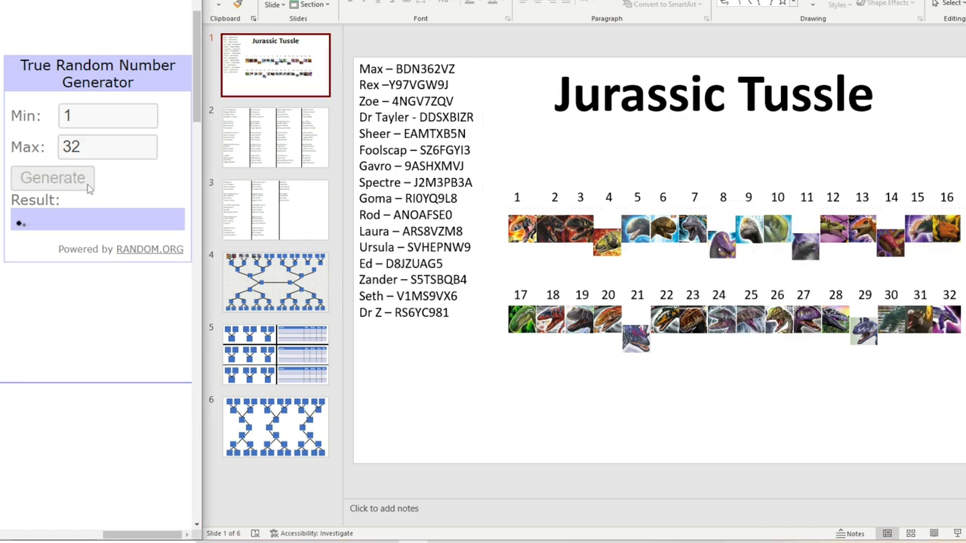
left_click(52, 177)
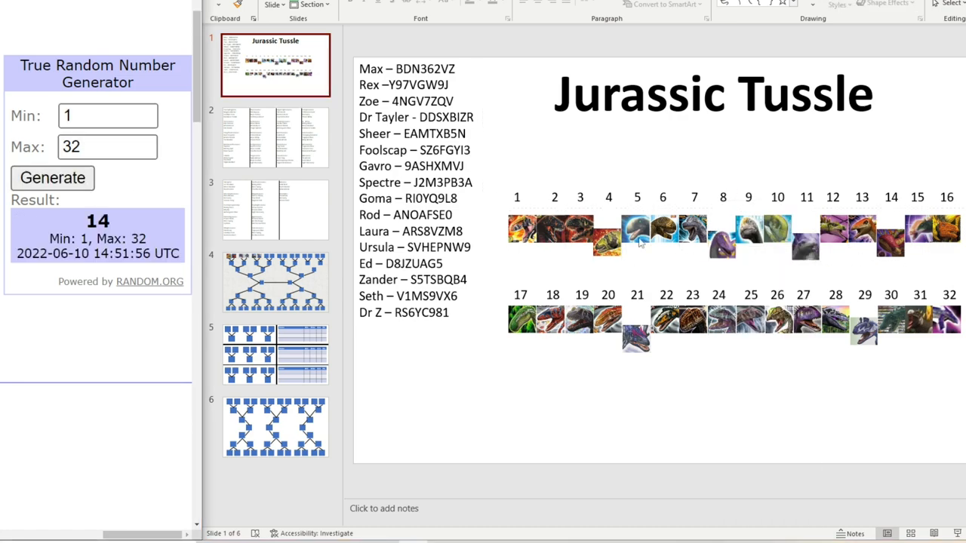
left_click(52, 177)
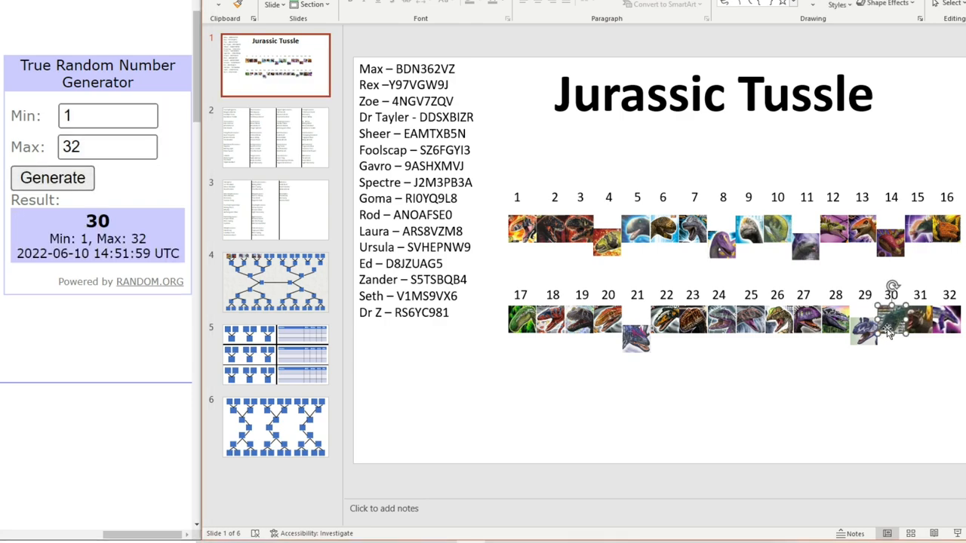
right_click(890, 325)
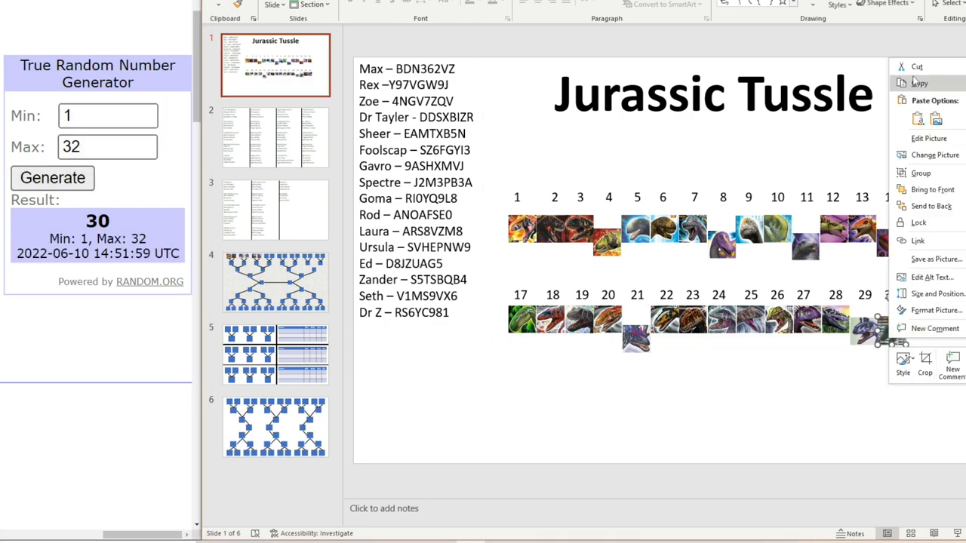
left_click(53, 178)
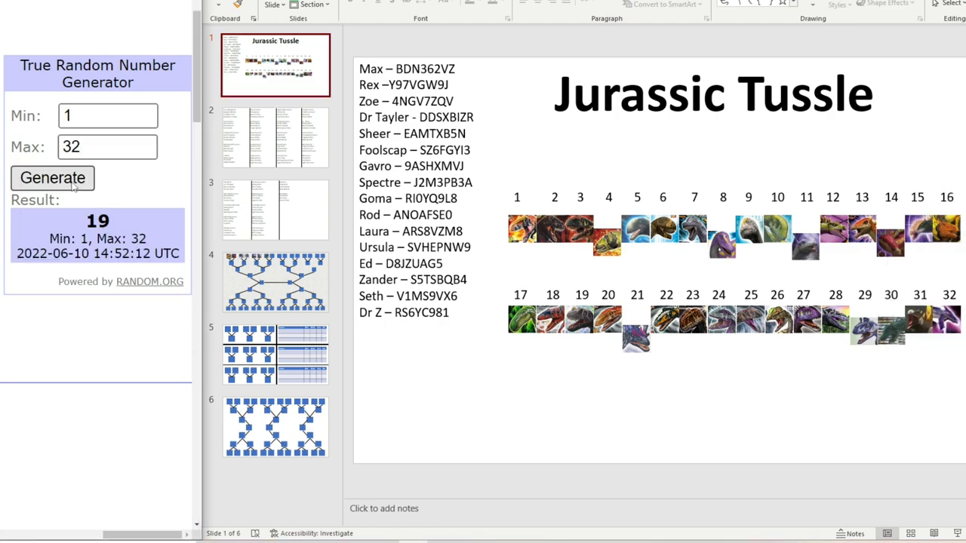
left_click(579, 317)
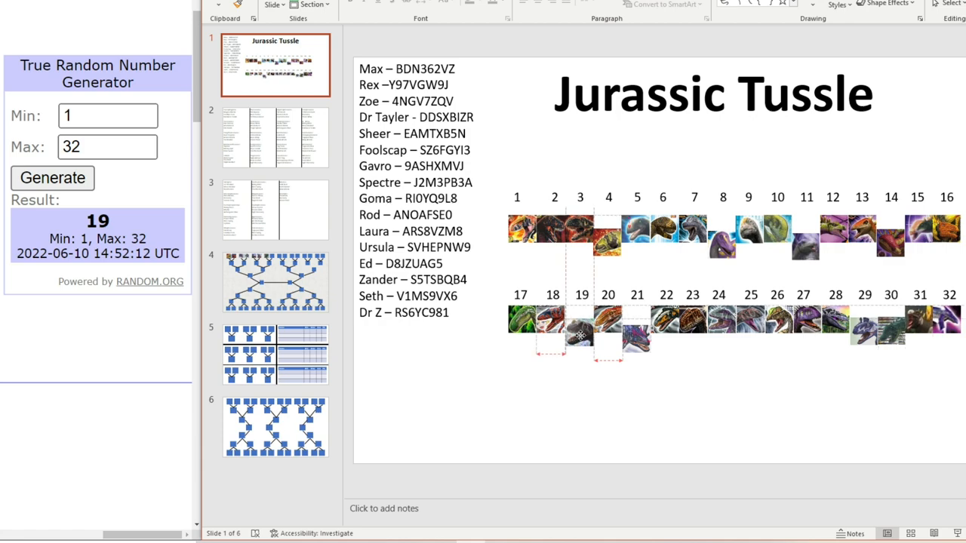
right_click(579, 335)
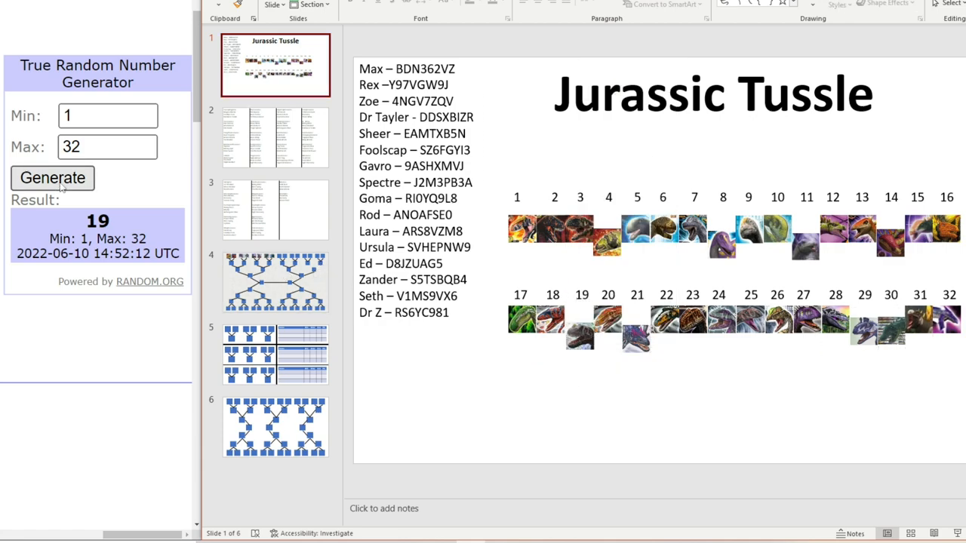
left_click(52, 177)
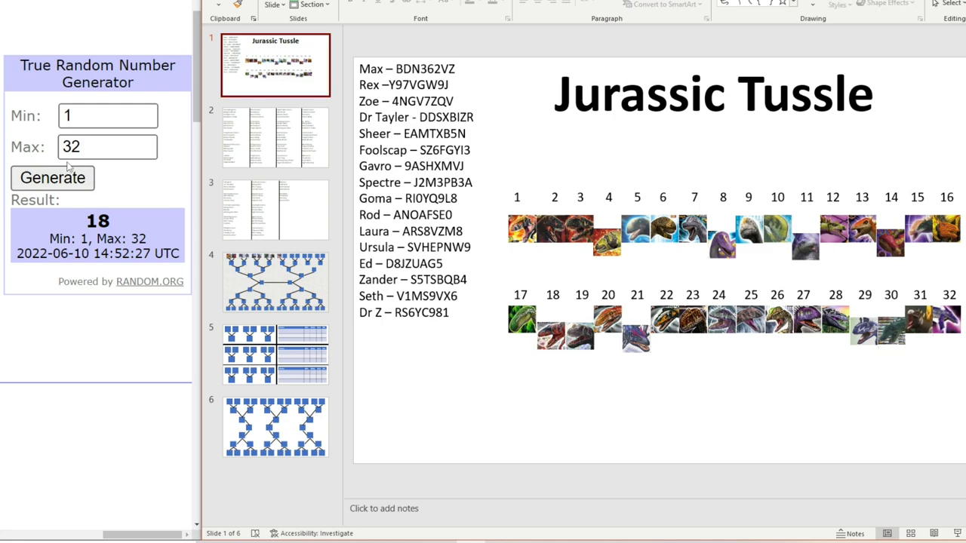
left_click(52, 177)
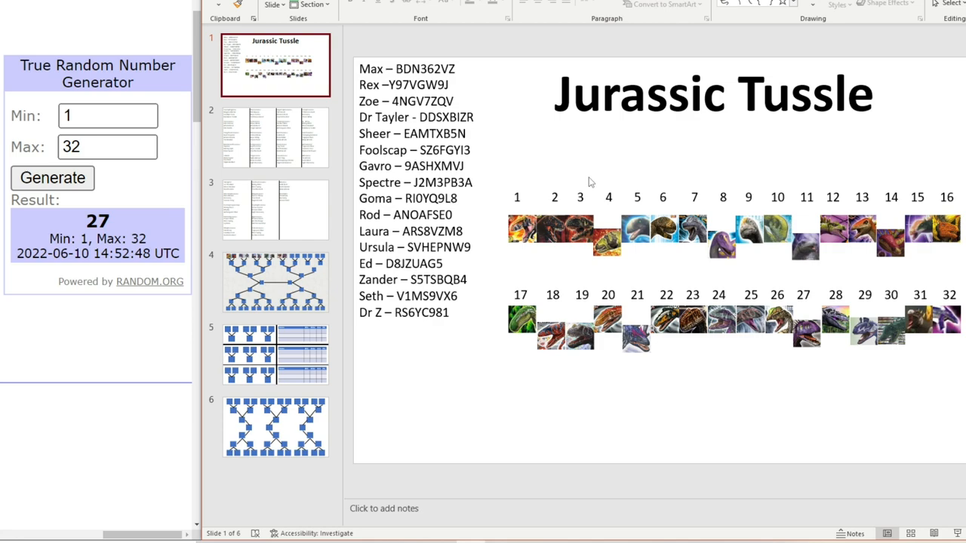
mouse_move(101, 190)
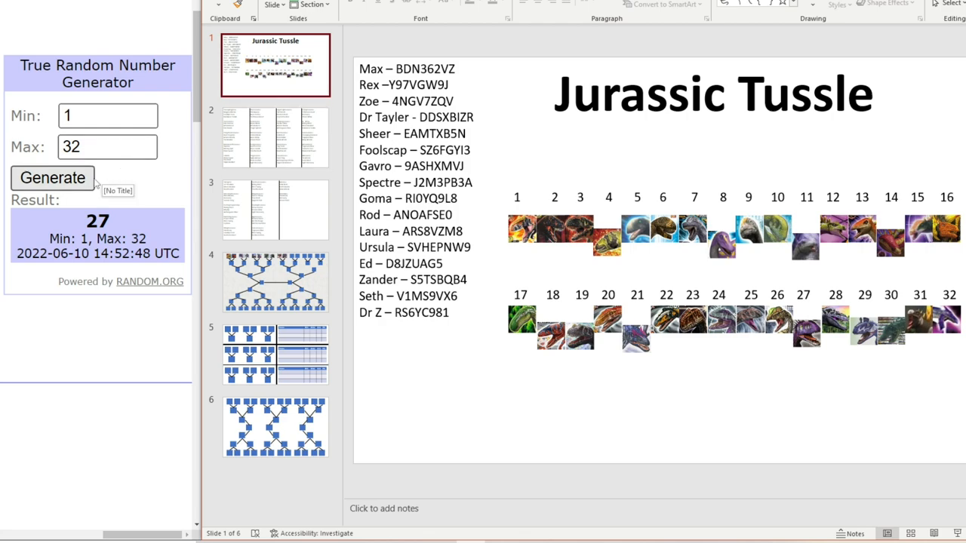
- Draw new numbers and lower dinosaur icons 22 and 25
left_click(52, 177)
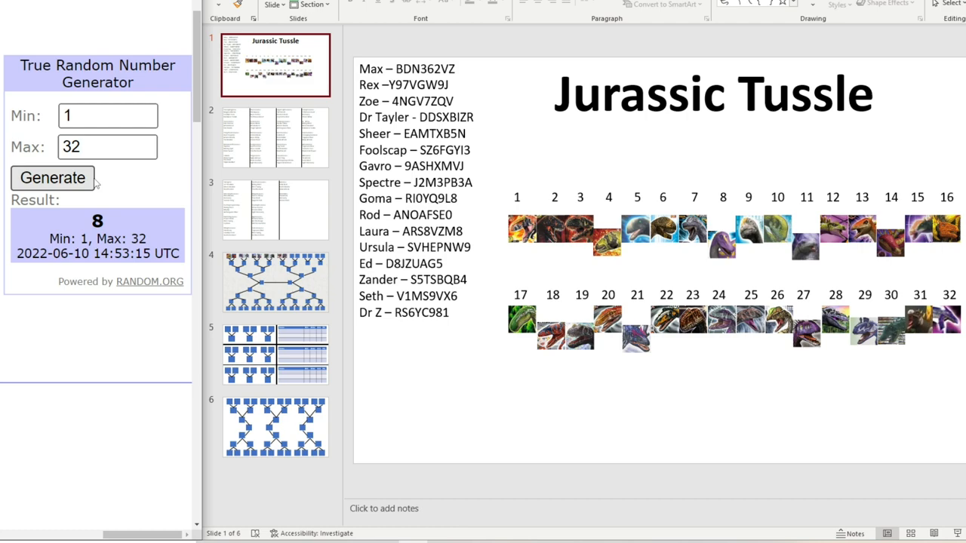
left_click(52, 177)
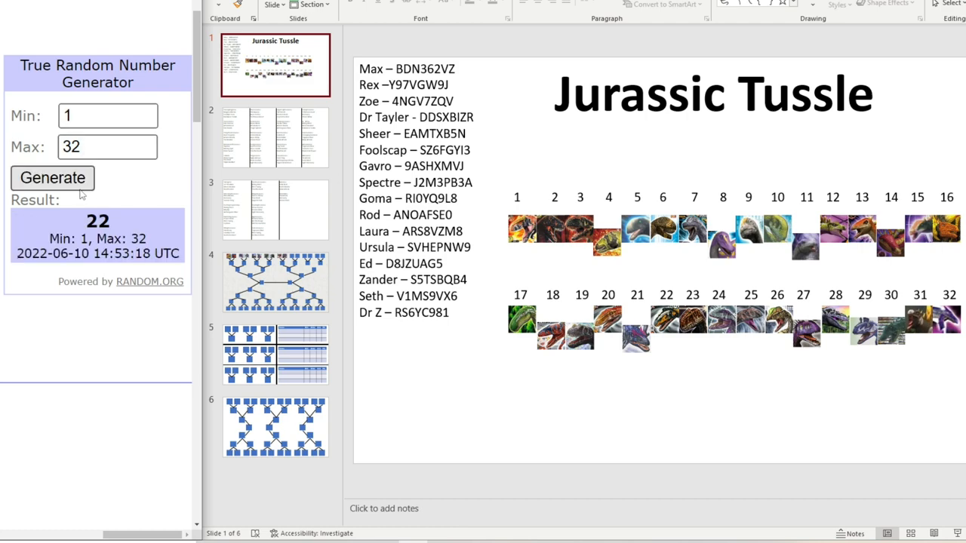
left_click(665, 317)
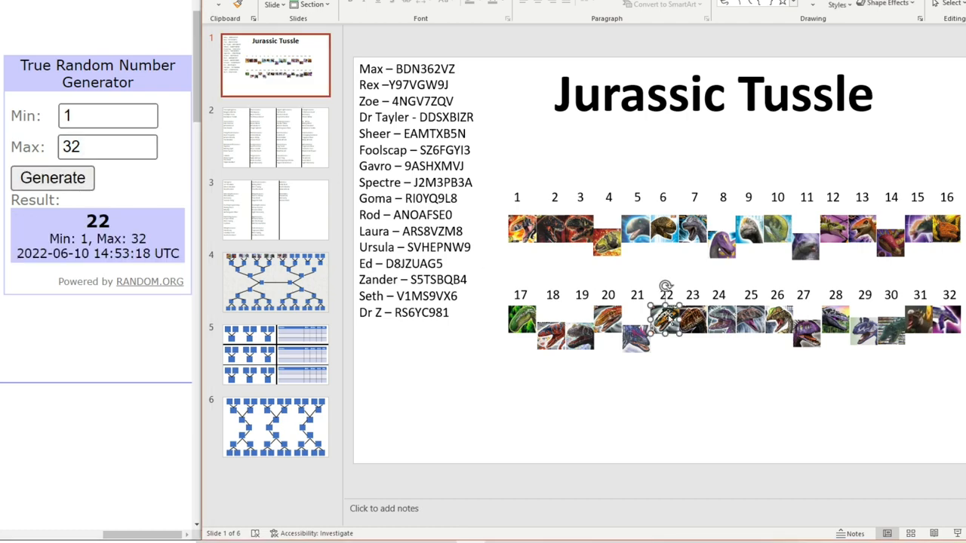
right_click(662, 317)
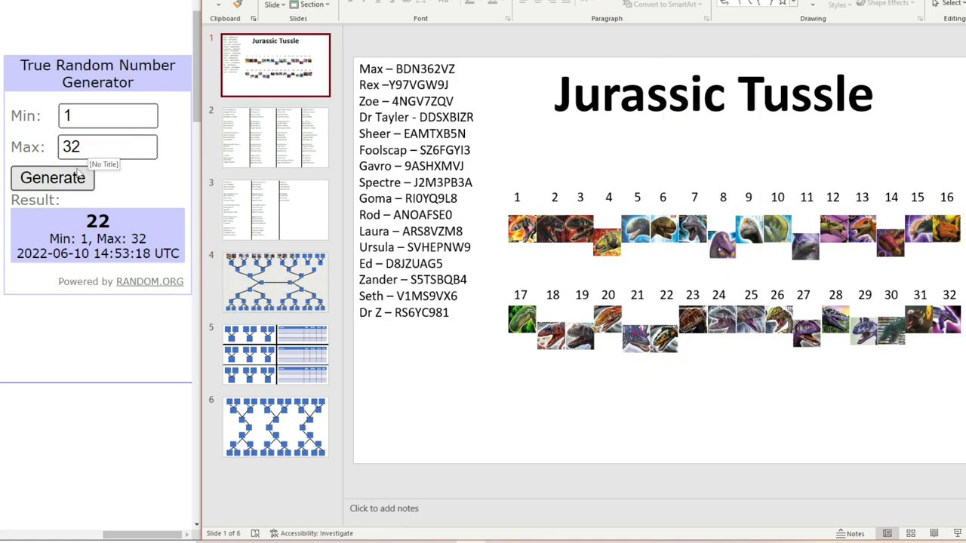
left_click(52, 178)
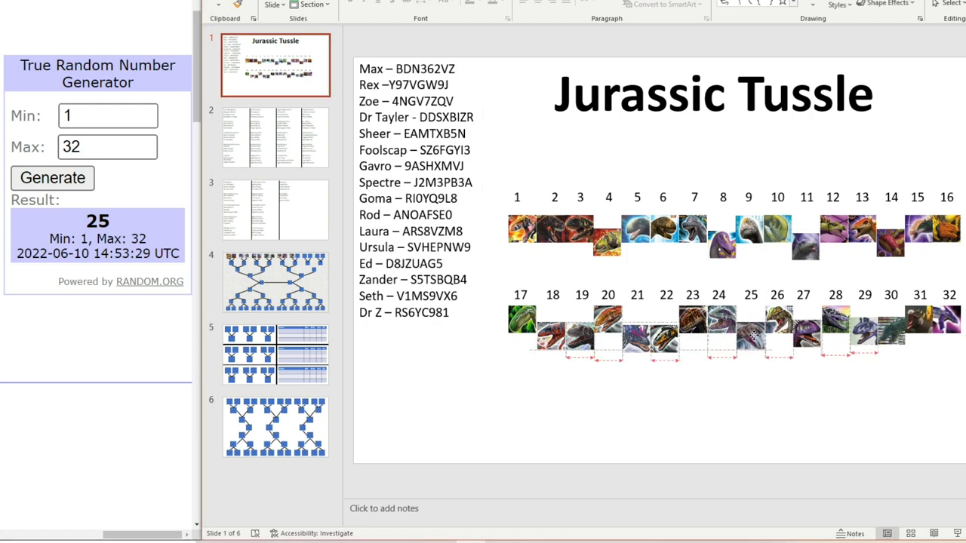
right_click(748, 324)
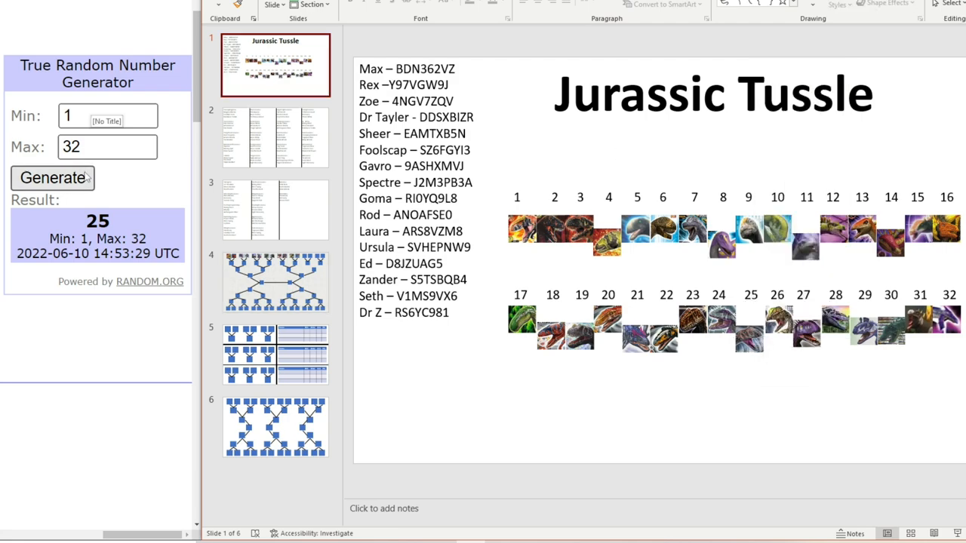
- Pair icon 9 with 8, 15 with 14, and 20 with 19
left_click(53, 177)
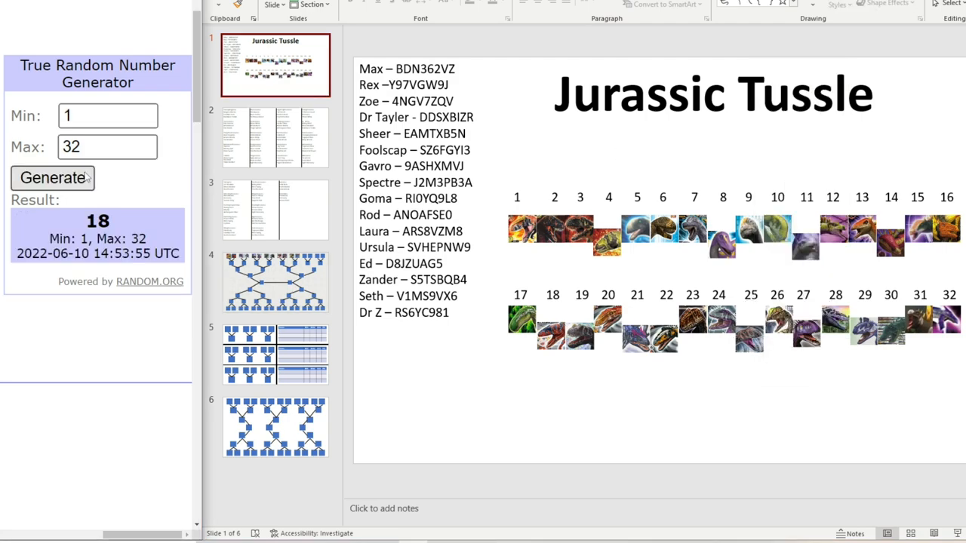
left_click(53, 177)
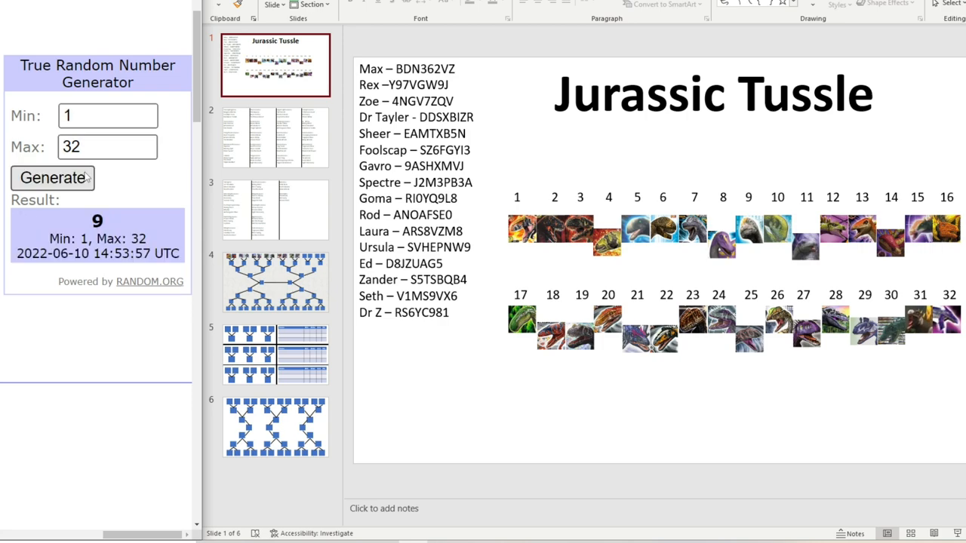
left_click(748, 234)
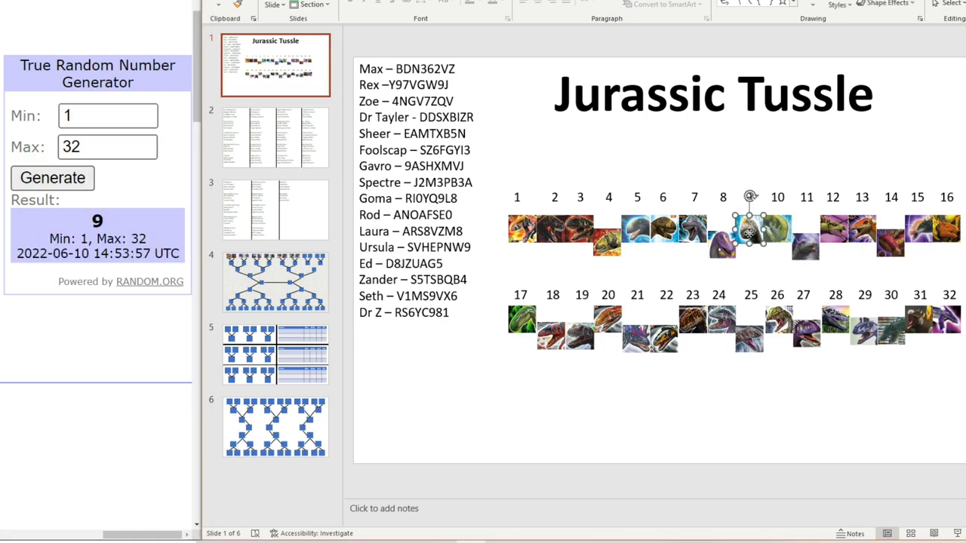
right_click(747, 234)
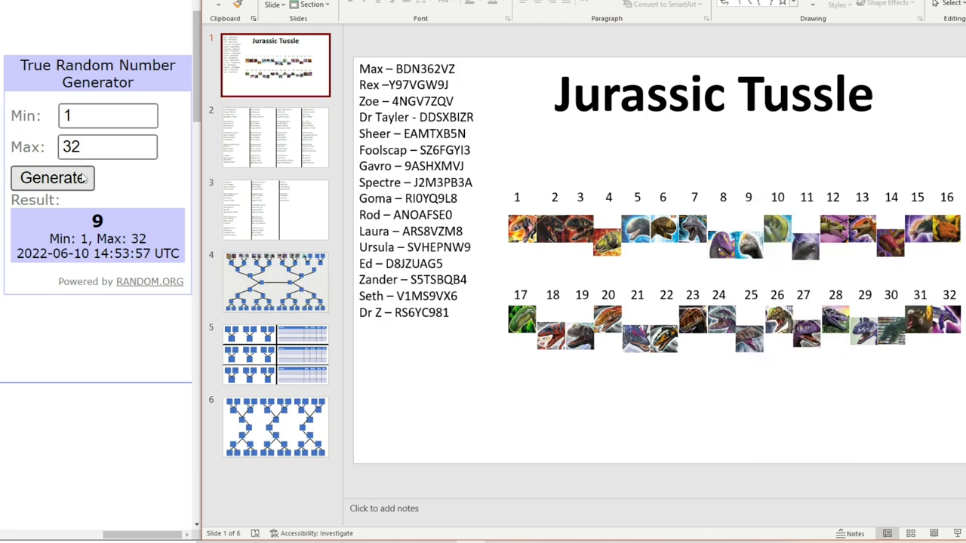
left_click(52, 177)
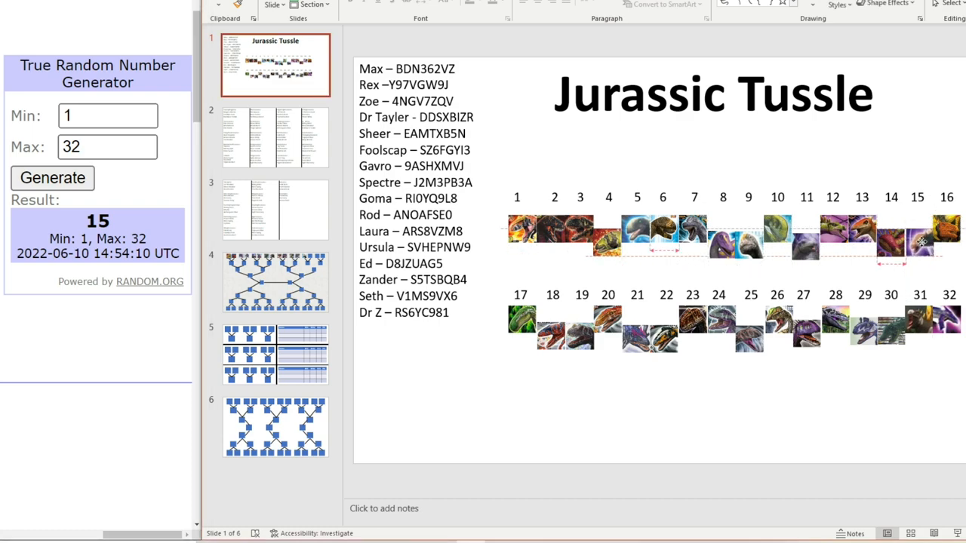
left_click(918, 243)
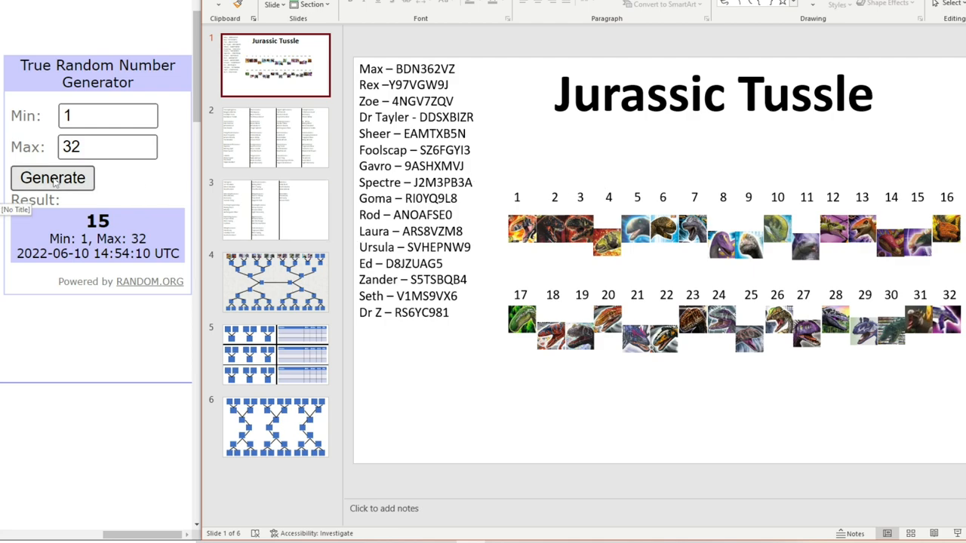
left_click(52, 178)
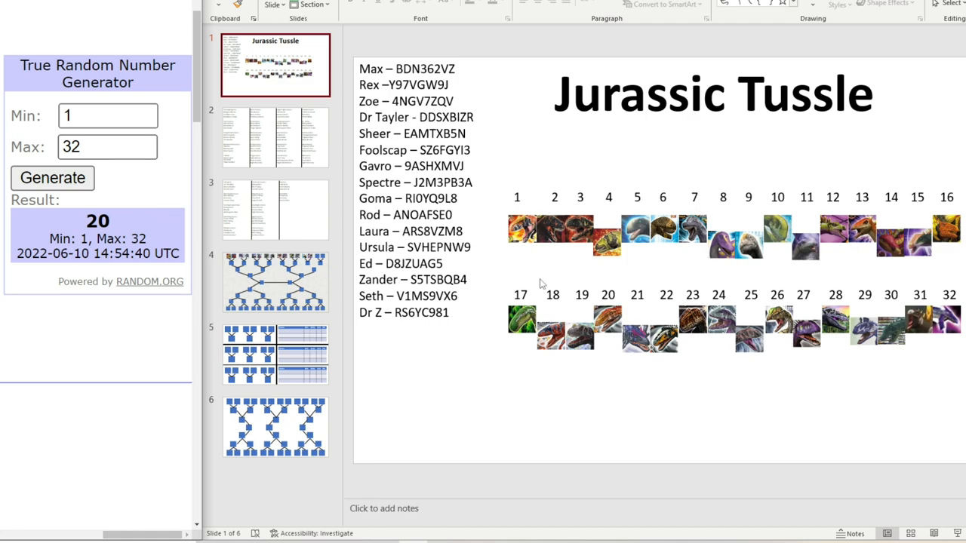
left_click(607, 328)
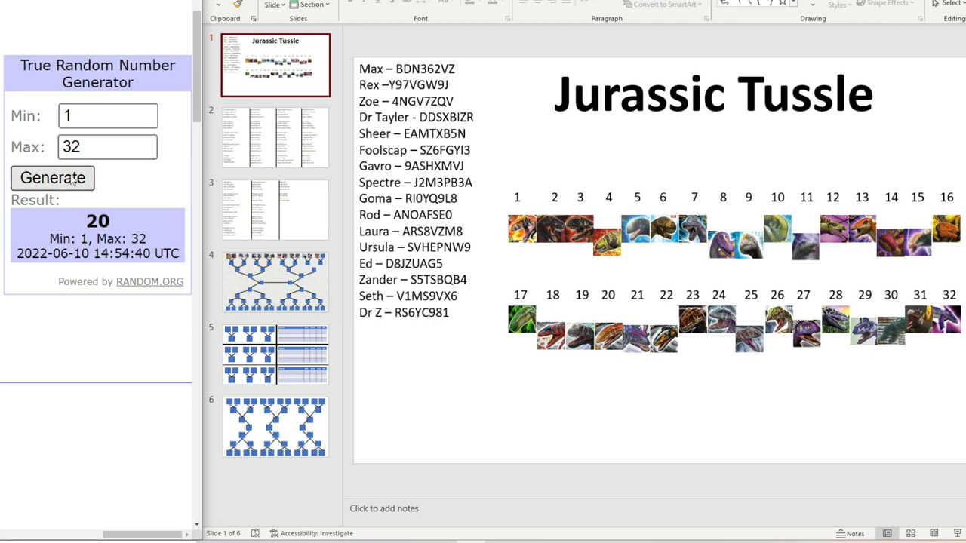
- Redraw past already-paired numbers until 31 comes up, and select icon 31
left_click(53, 177)
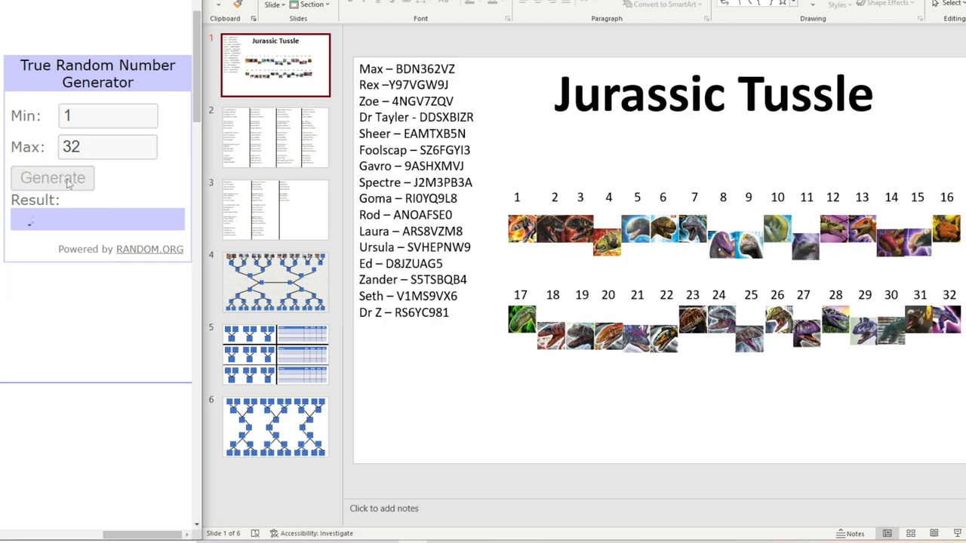
left_click(52, 177)
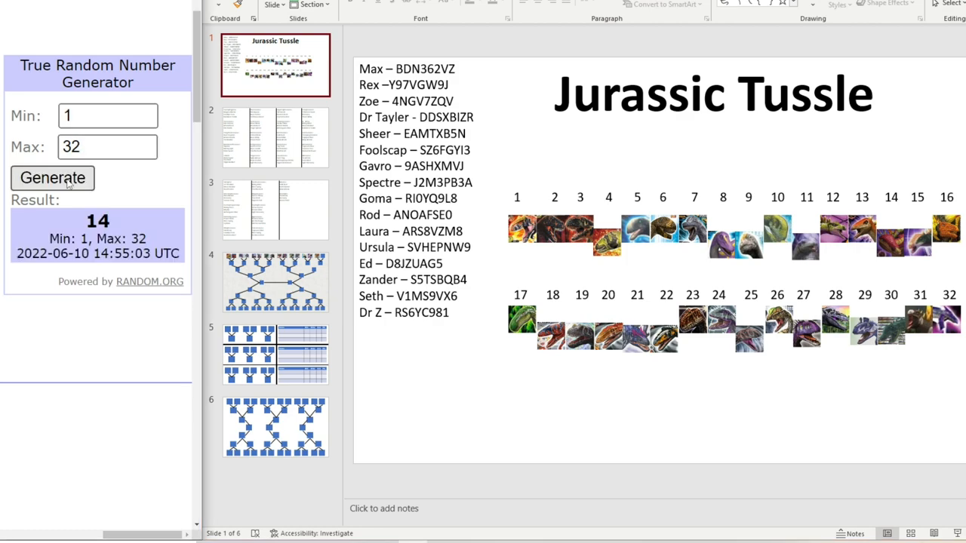
left_click(52, 177)
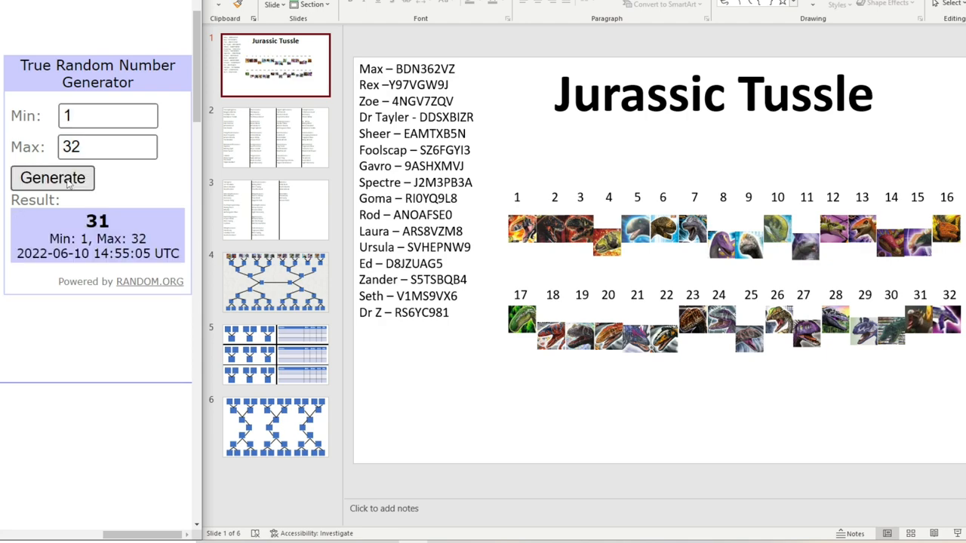
left_click(918, 327)
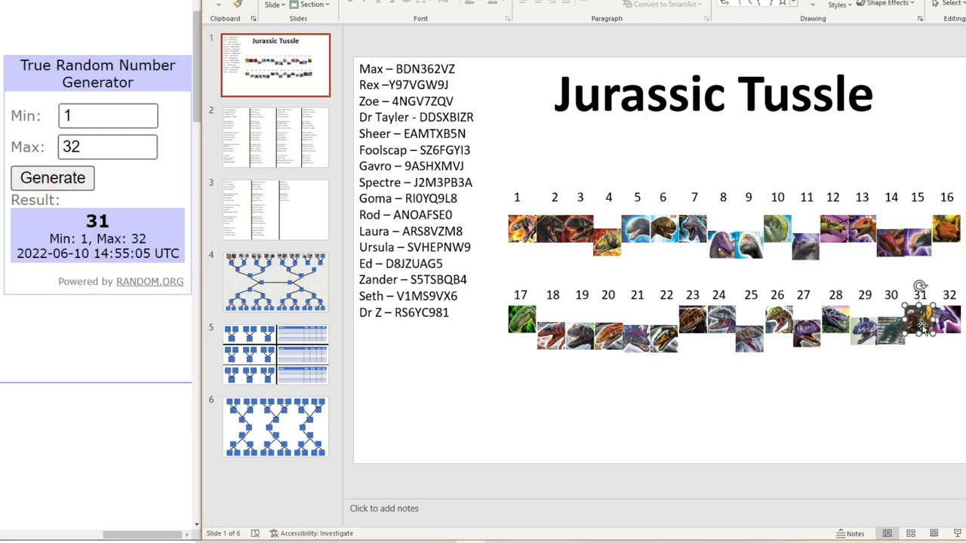
right_click(924, 326)
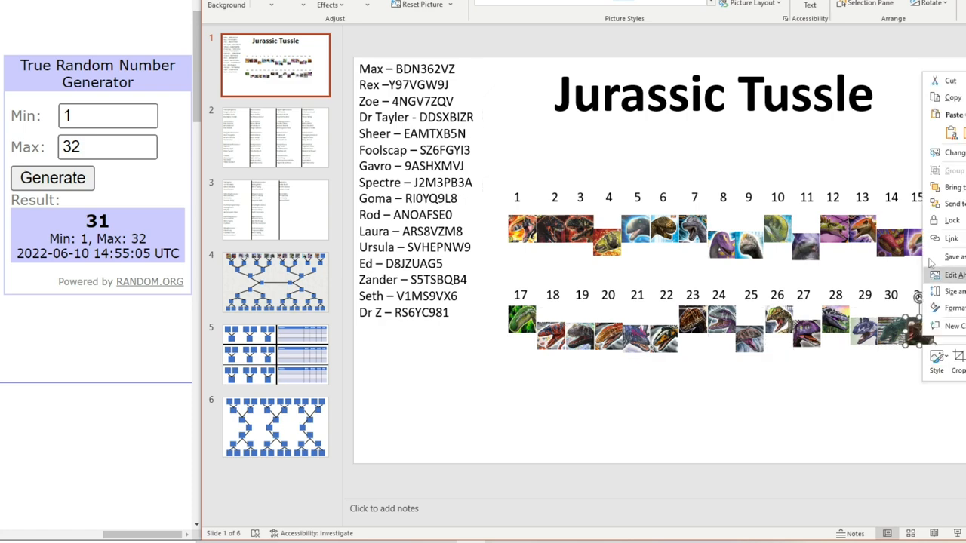
- Set the random range to 1–16, then pair icons 6 and 7 with their neighbours
type("16")
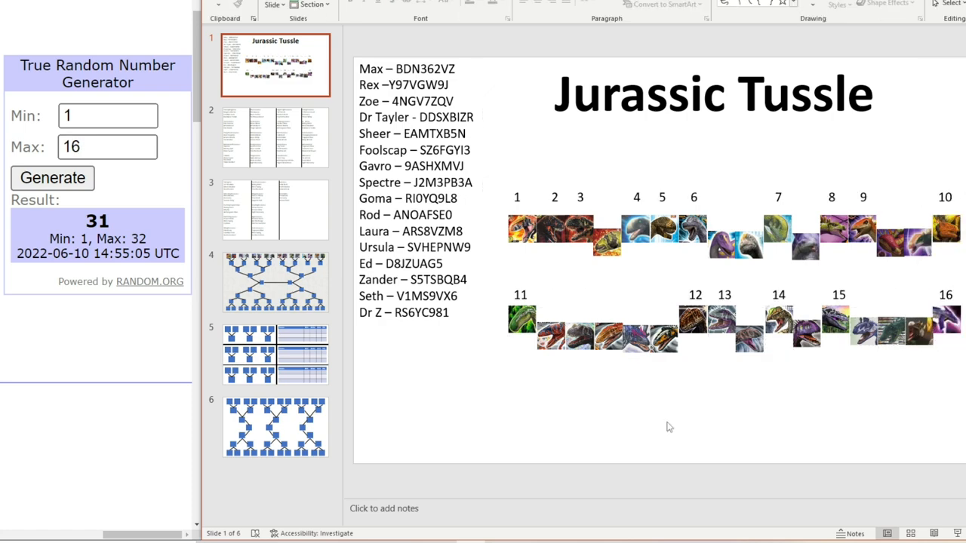
mouse_move(688, 221)
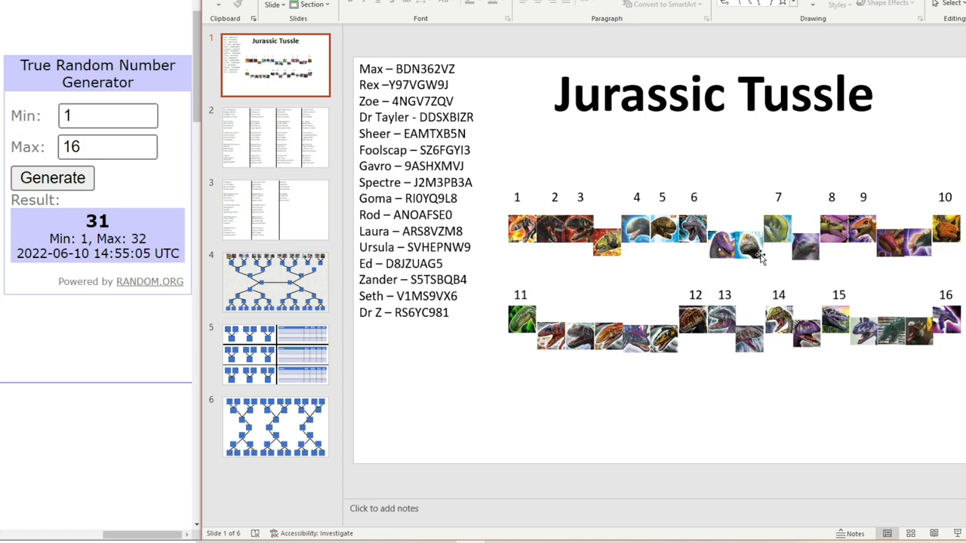
mouse_move(774, 298)
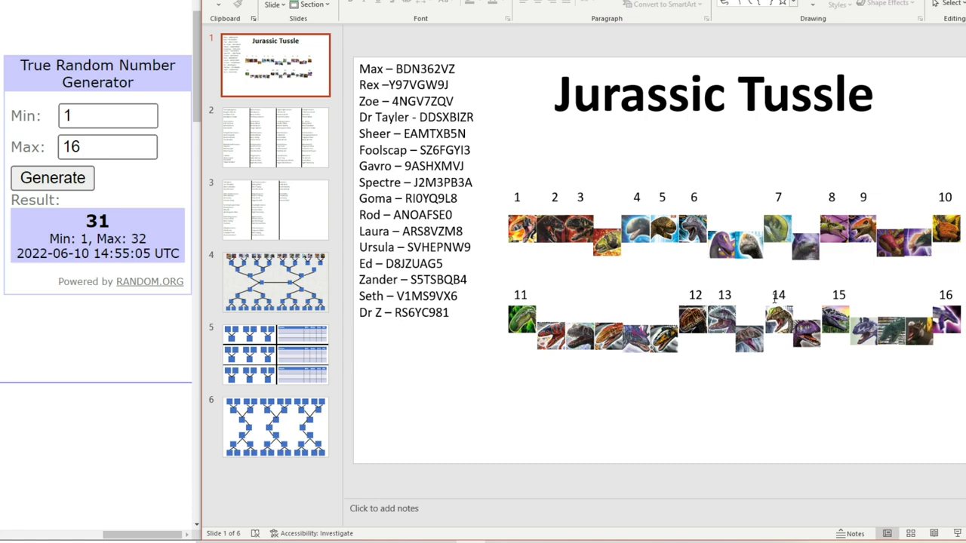
mouse_move(719, 278)
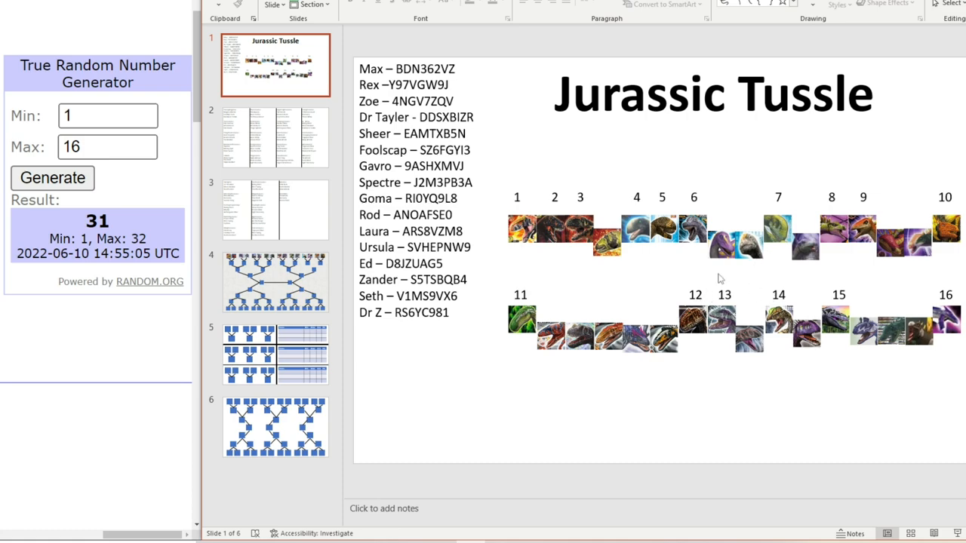
left_click(105, 146)
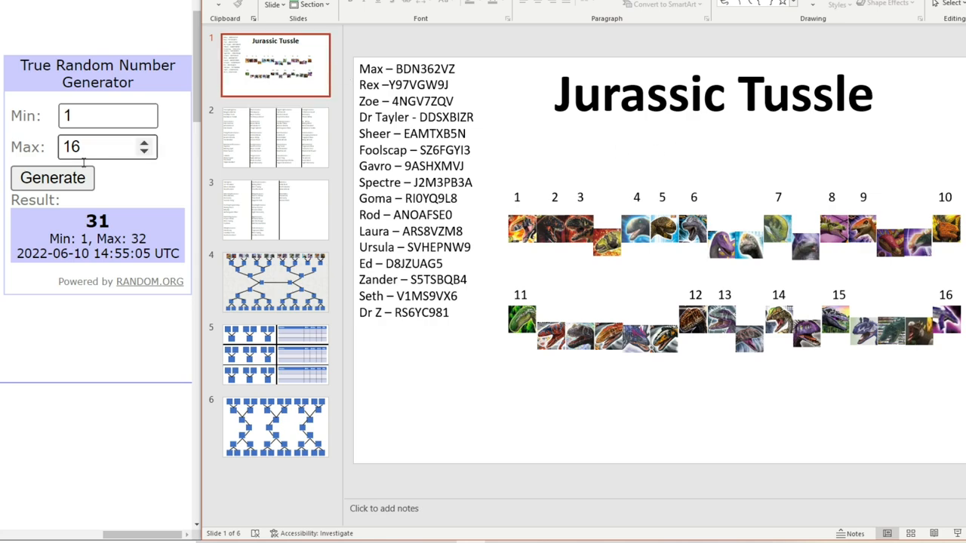
left_click(52, 177)
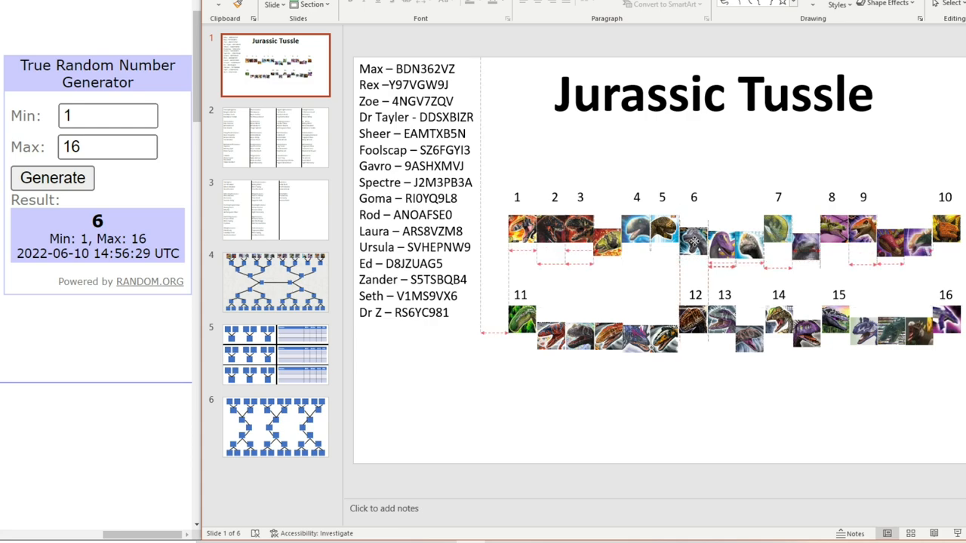
left_click(692, 234)
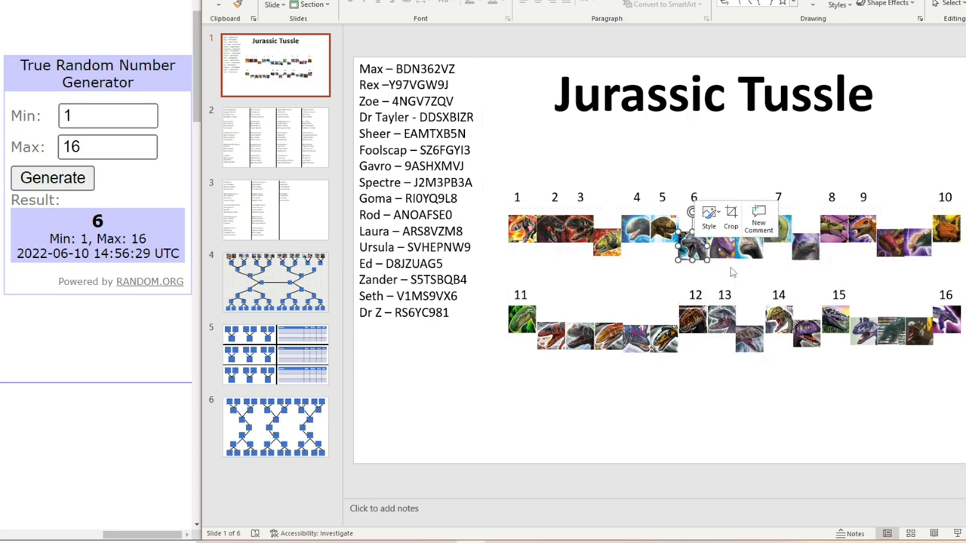
left_click(52, 177)
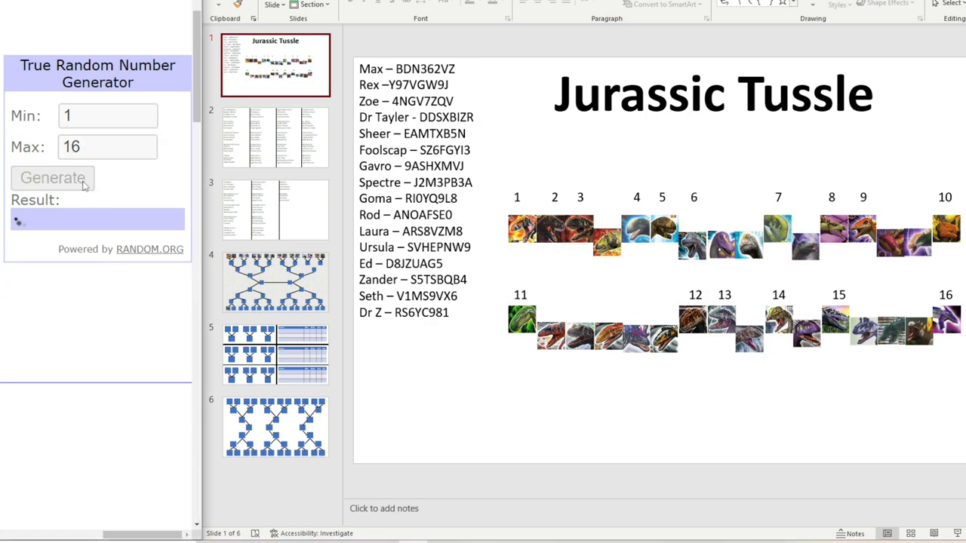
left_click(52, 177)
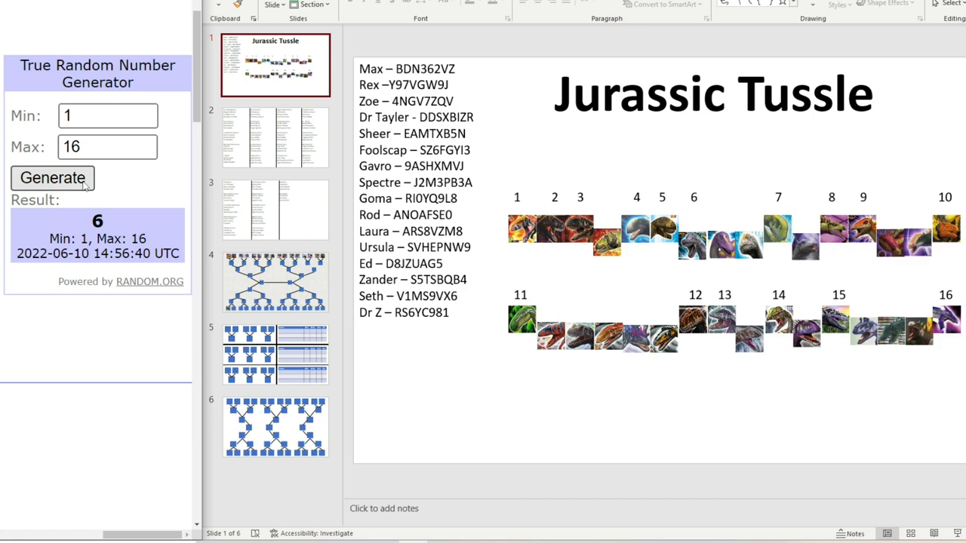
left_click(52, 178)
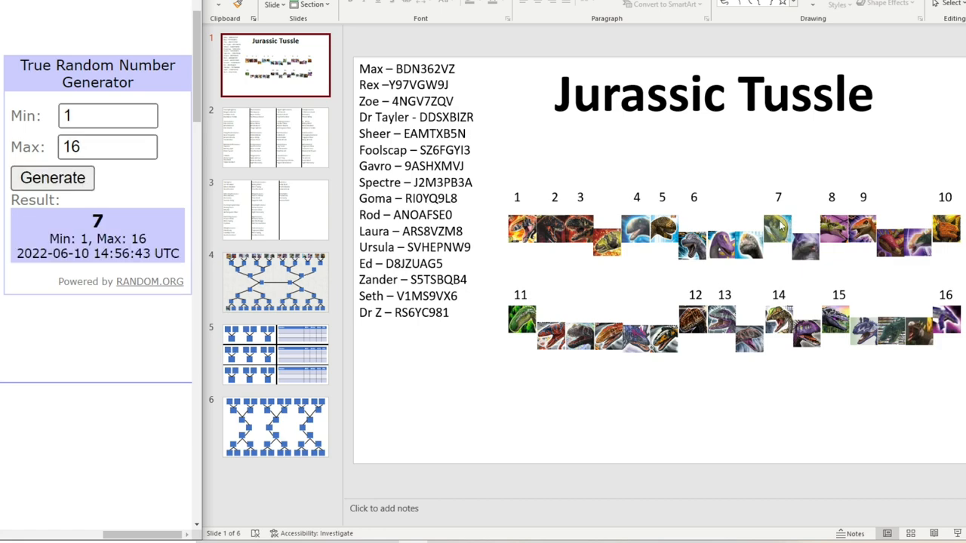
left_click(777, 238)
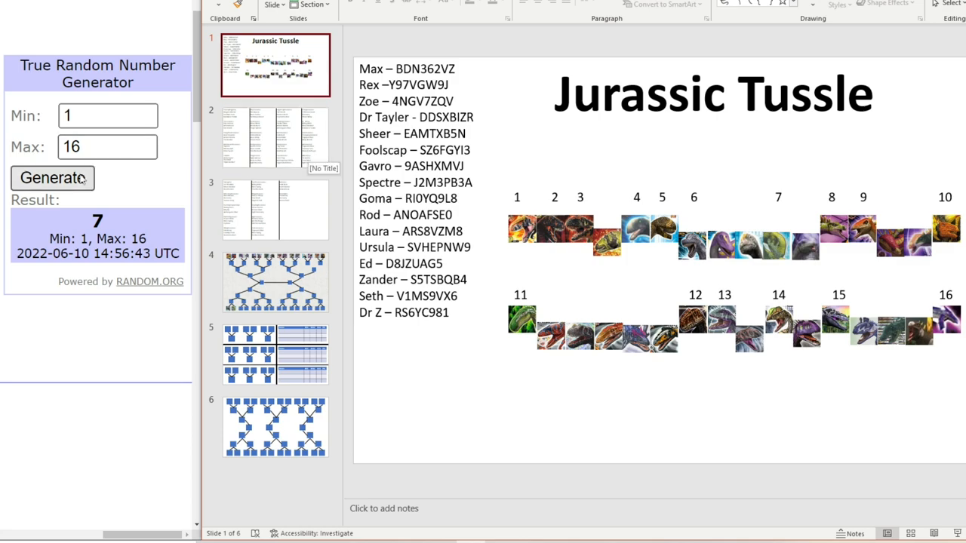
- Pair icons 4, 13 and 11 with their neighbours and pick up icon 2
left_click(53, 177)
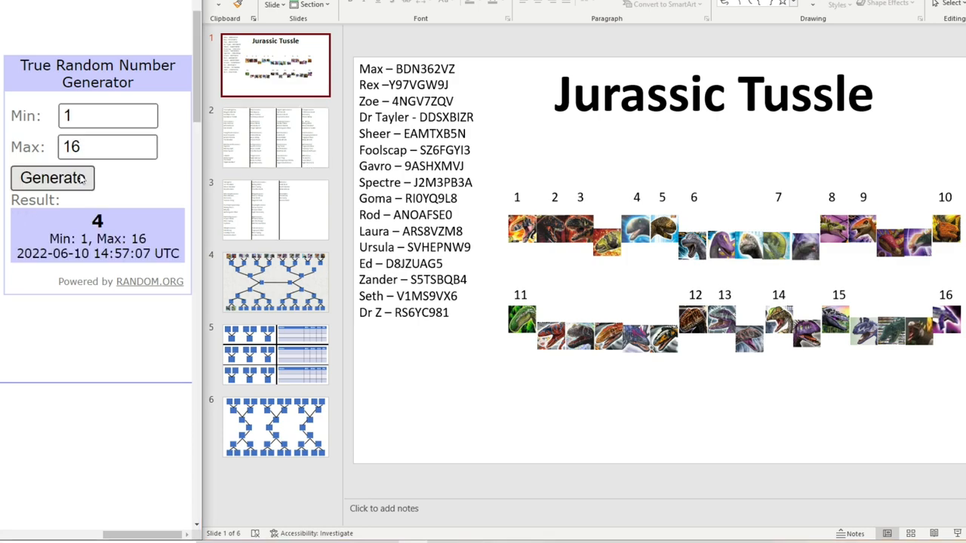
left_click(636, 230)
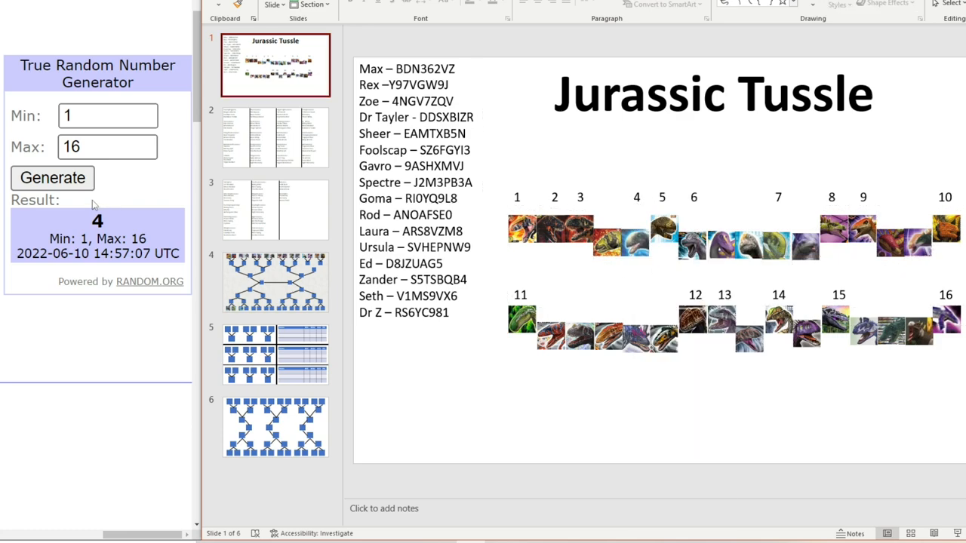
left_click(53, 177)
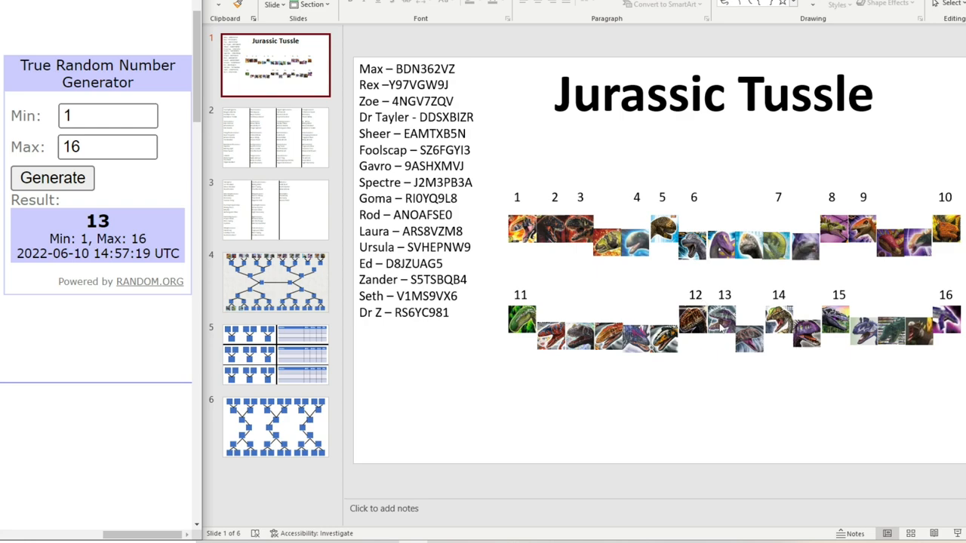
right_click(710, 324)
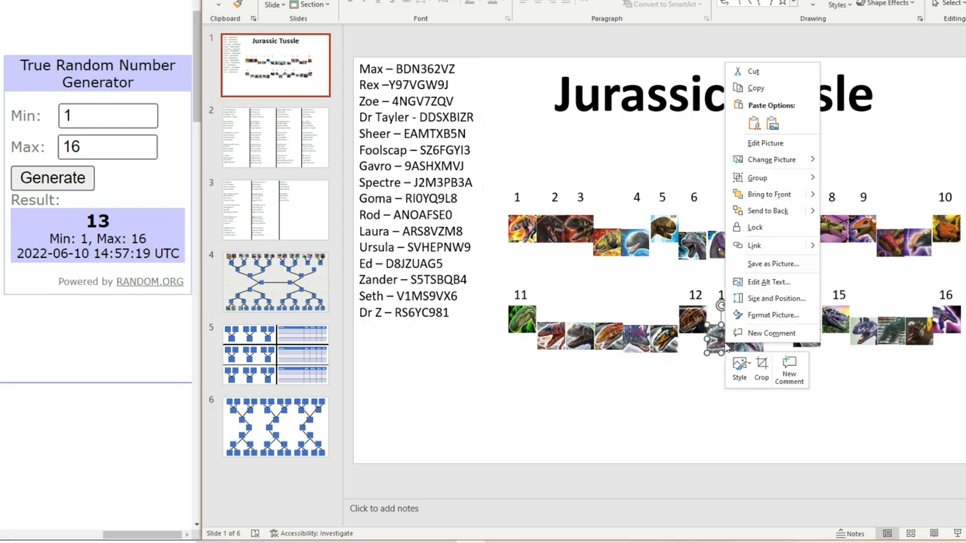
left_click(566, 175)
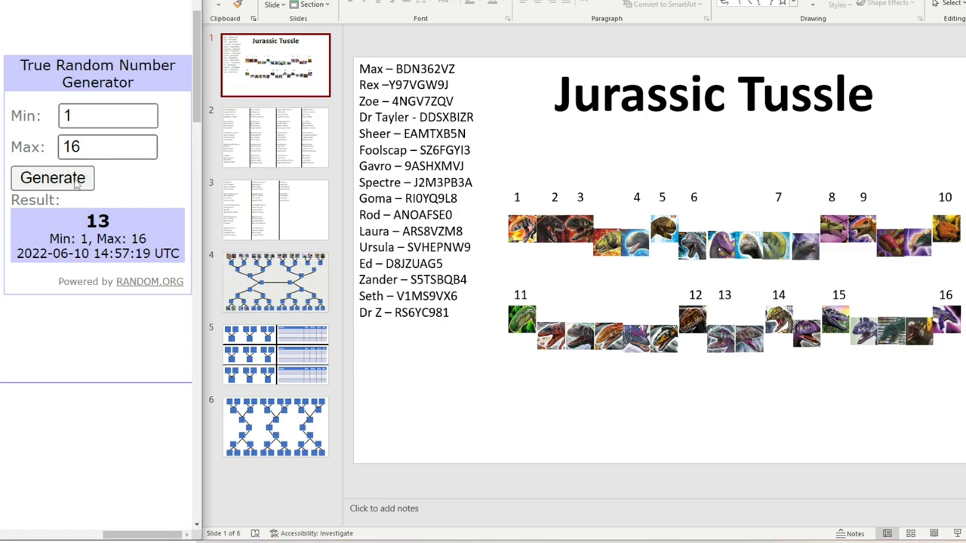
left_click(52, 178)
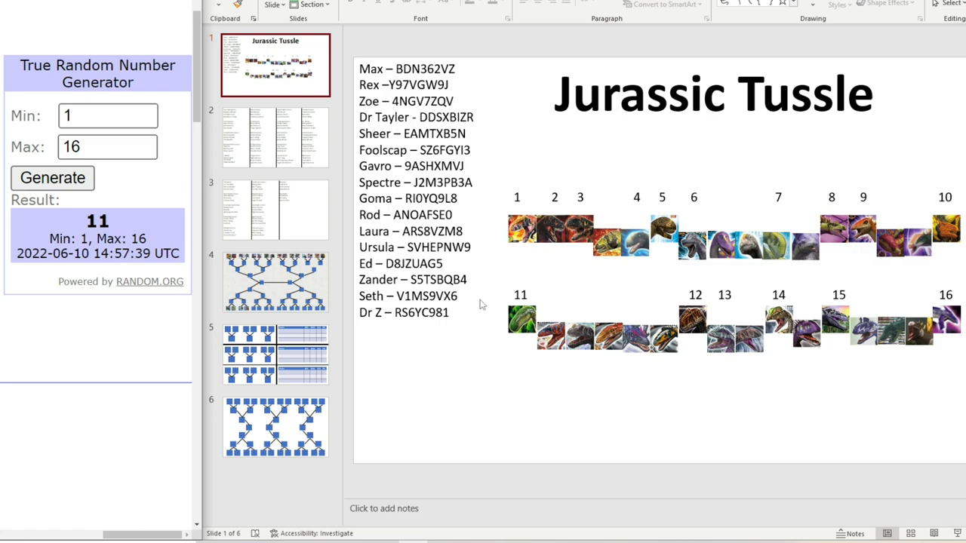
left_click(522, 321)
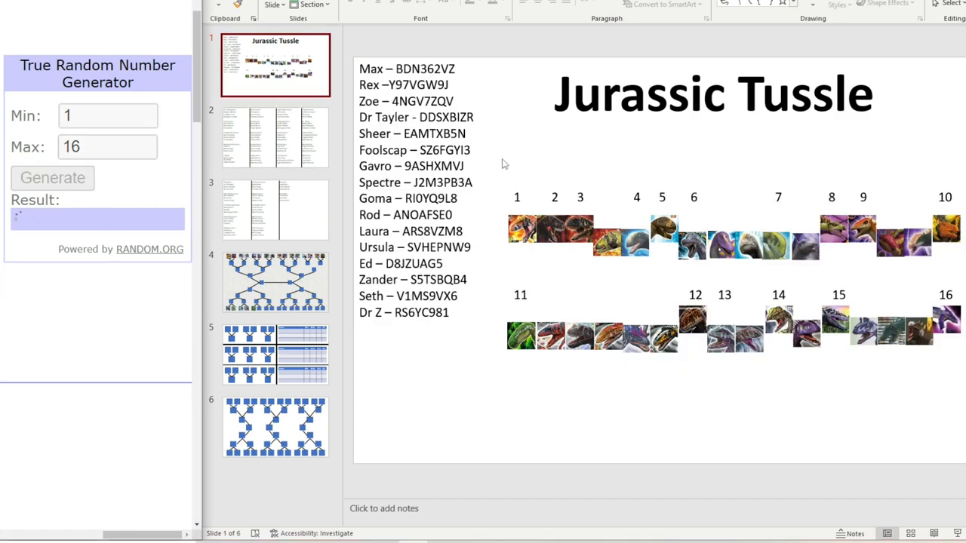
left_click(52, 177)
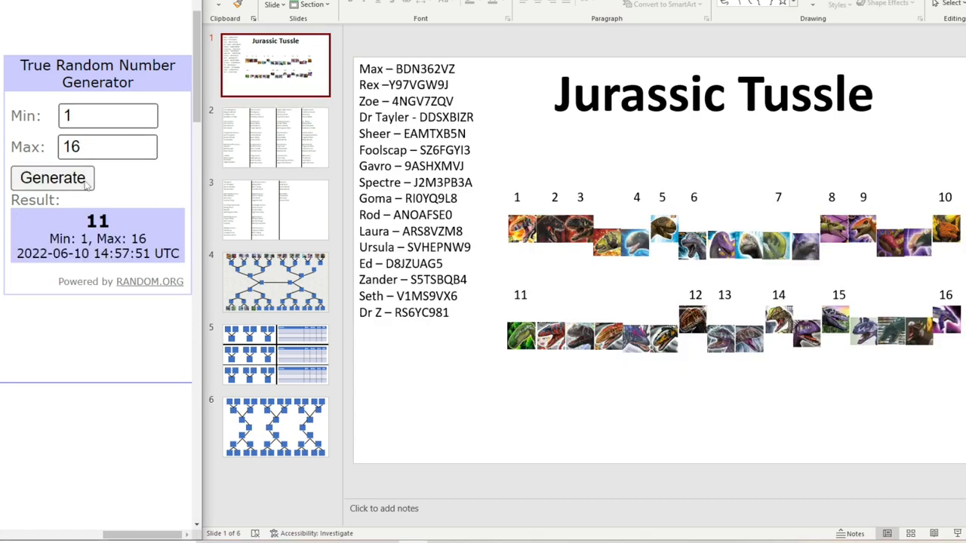
left_click(52, 178)
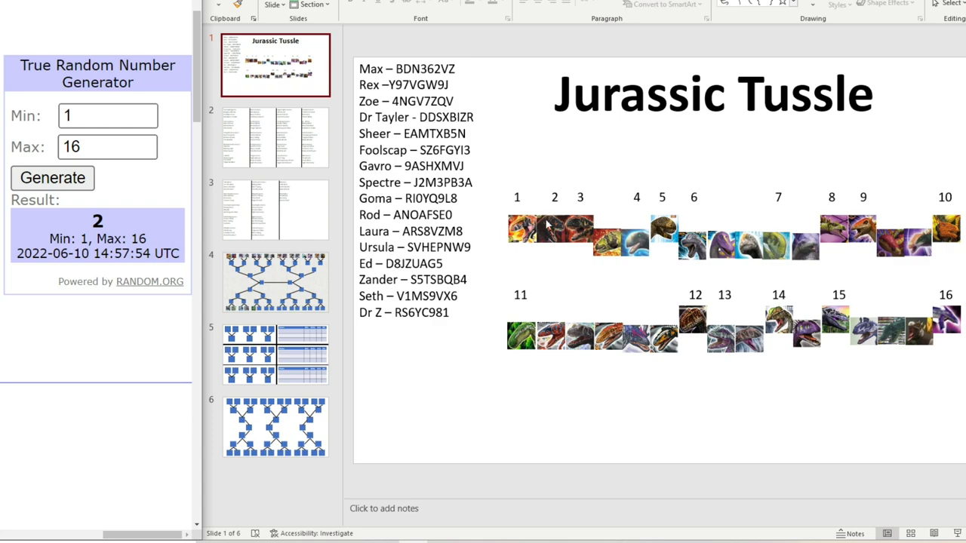
left_click(551, 238)
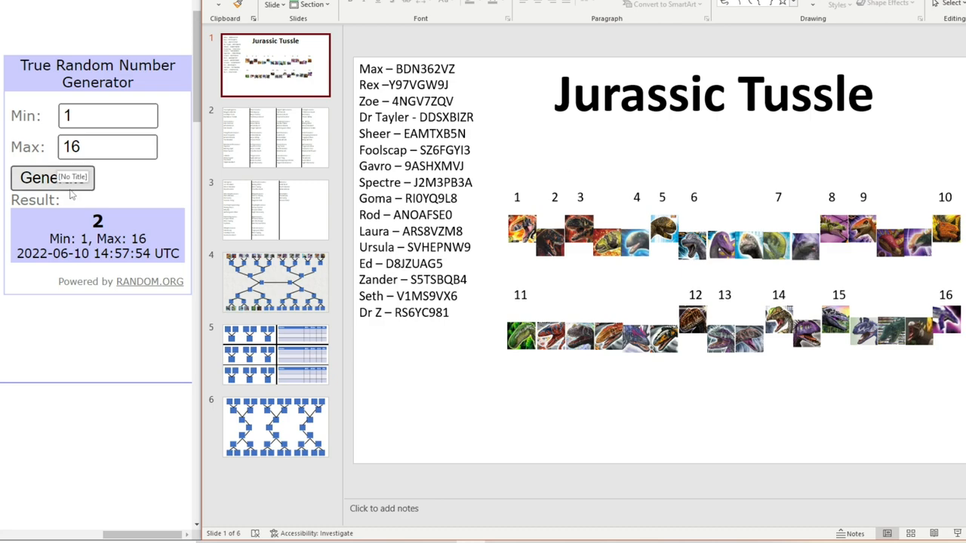
- Draw more numbers, move the icon above number 1, and place a top-row partner
left_click(52, 178)
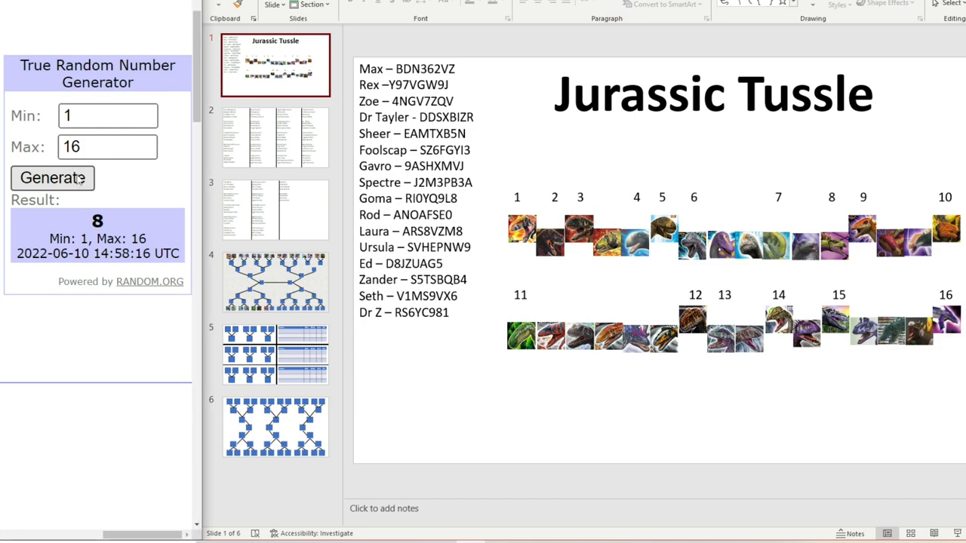
left_click(52, 177)
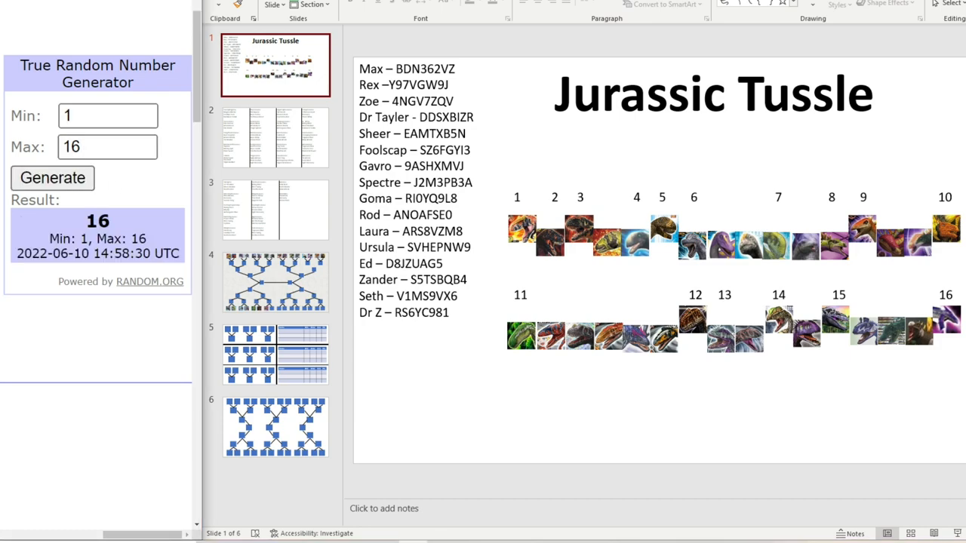
mouse_move(949, 323)
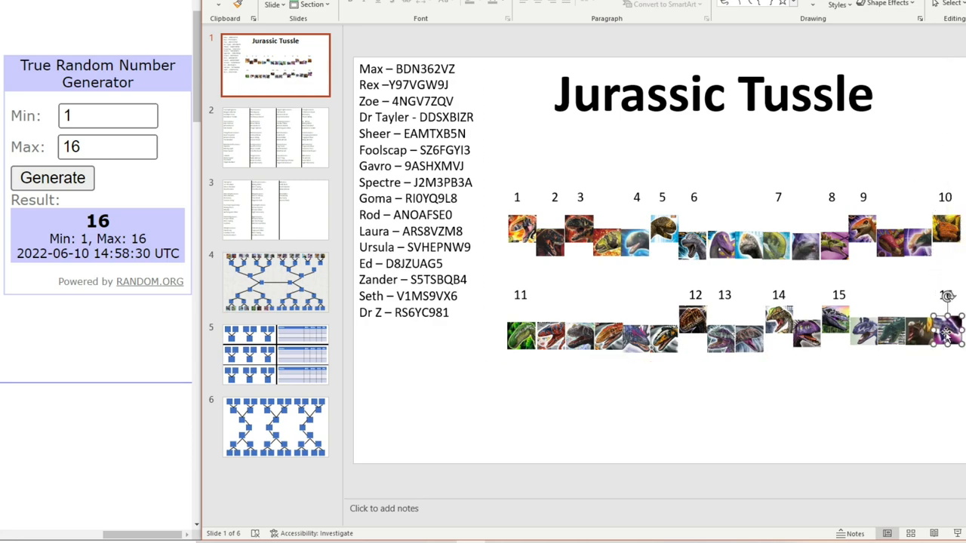
left_click(53, 177)
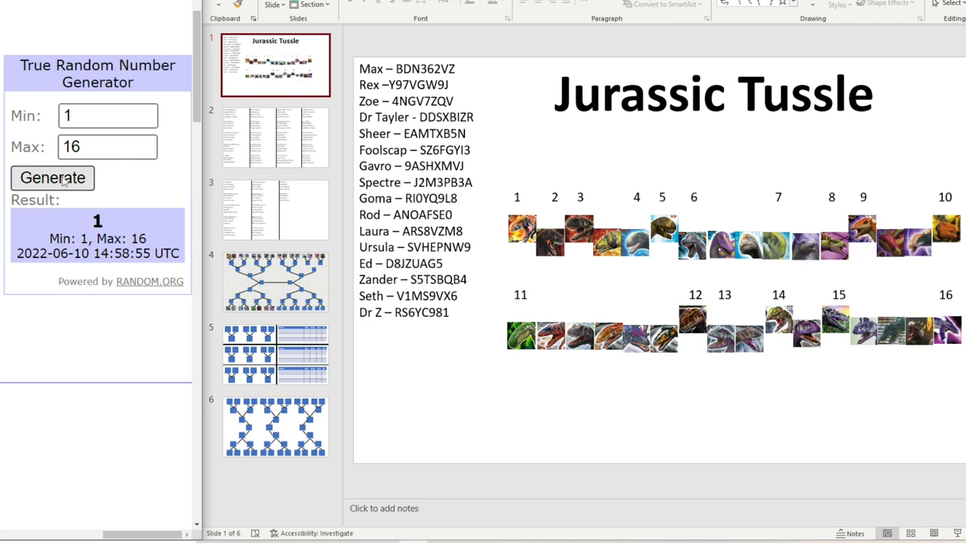
left_click(520, 235)
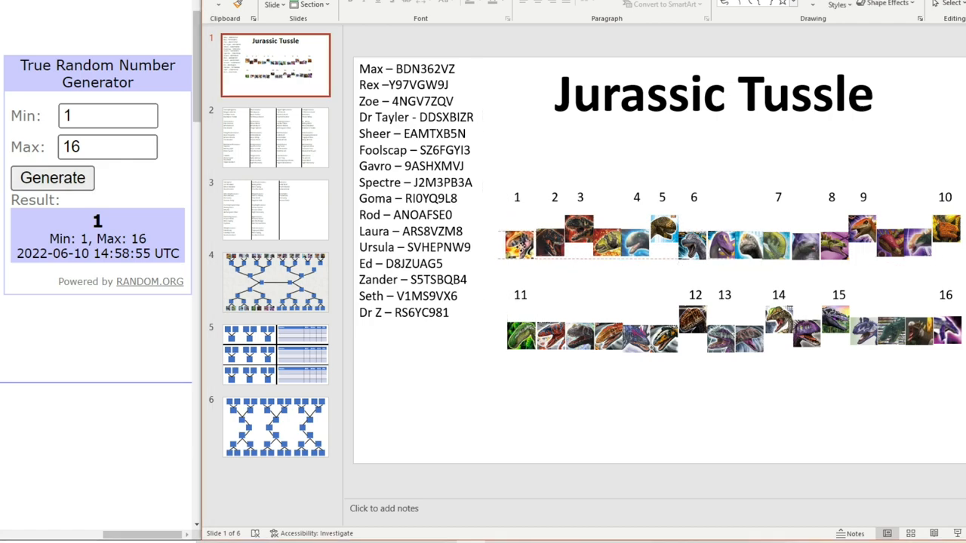
right_click(519, 242)
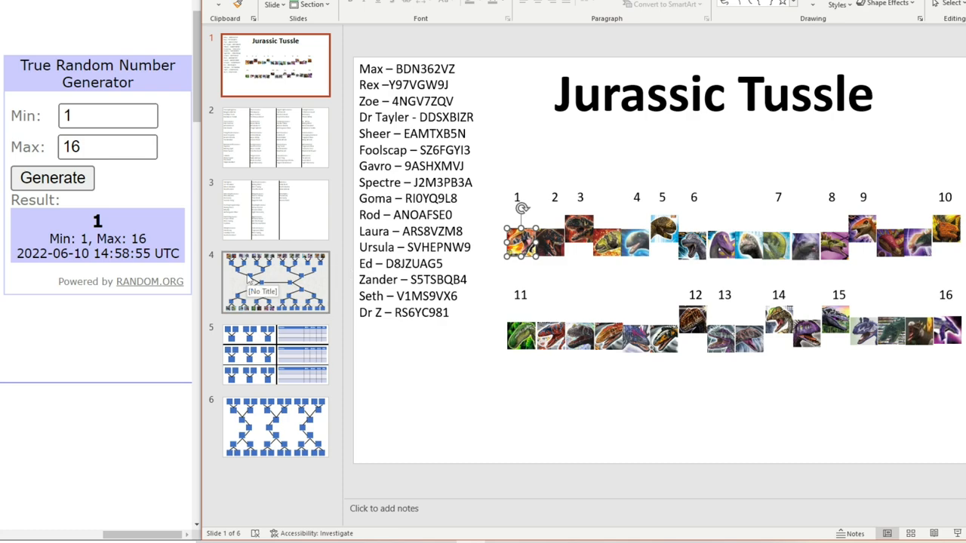
left_click(52, 178)
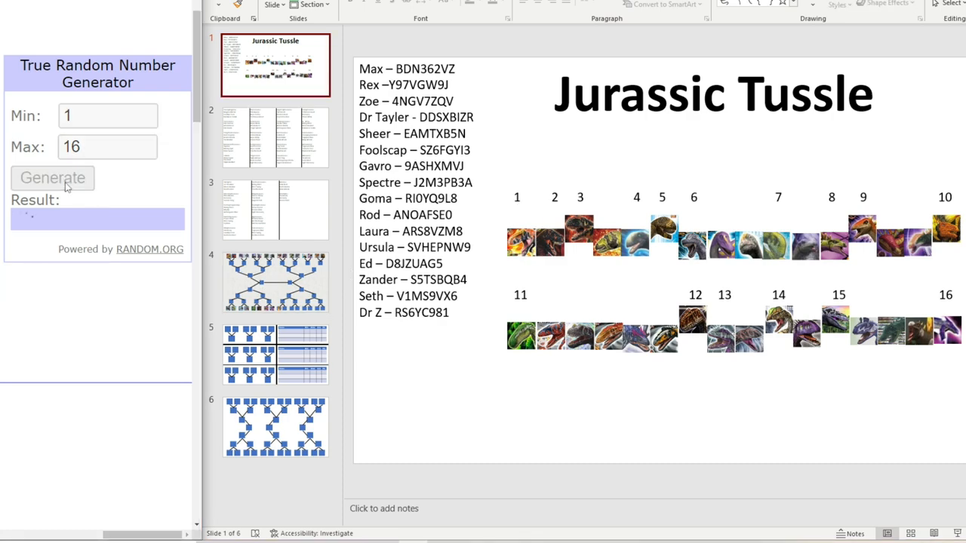
left_click(52, 177)
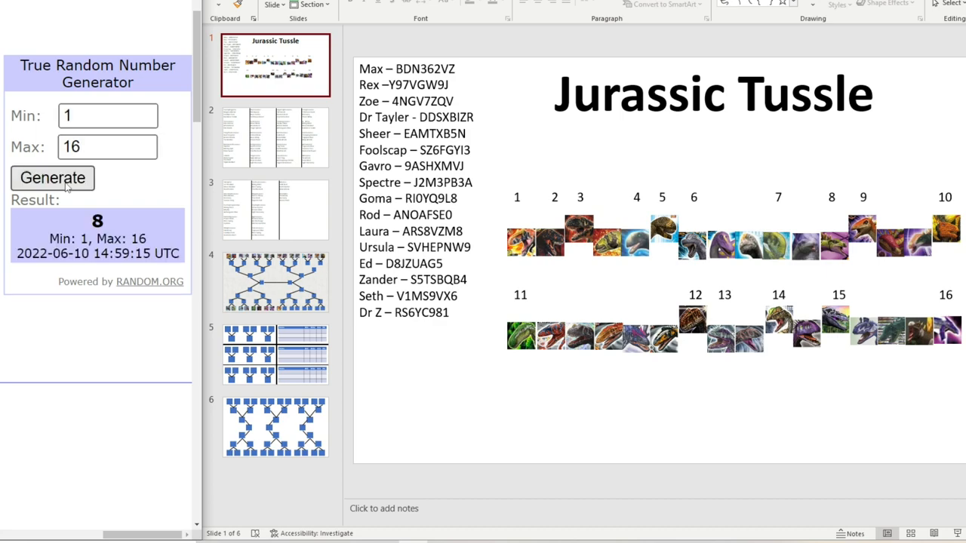
left_click(52, 177)
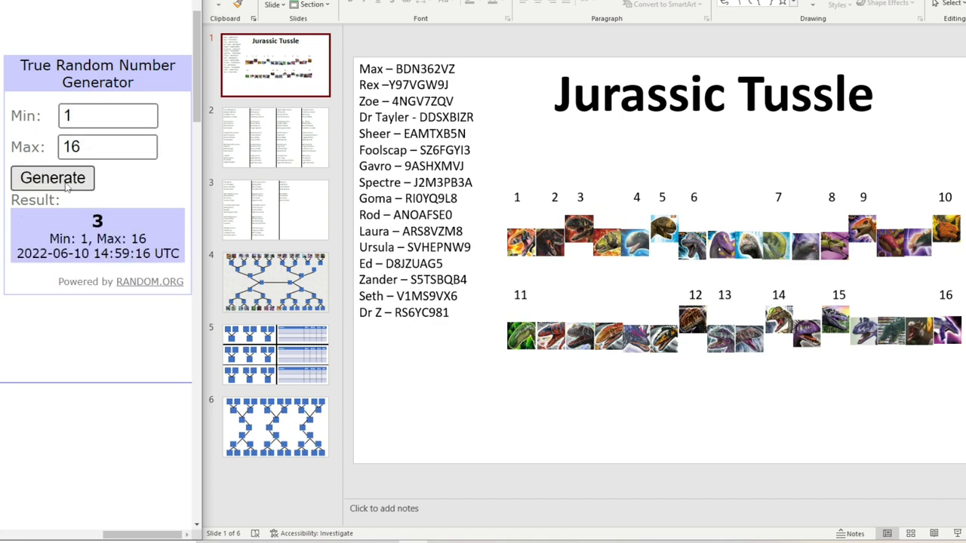
left_click(580, 238)
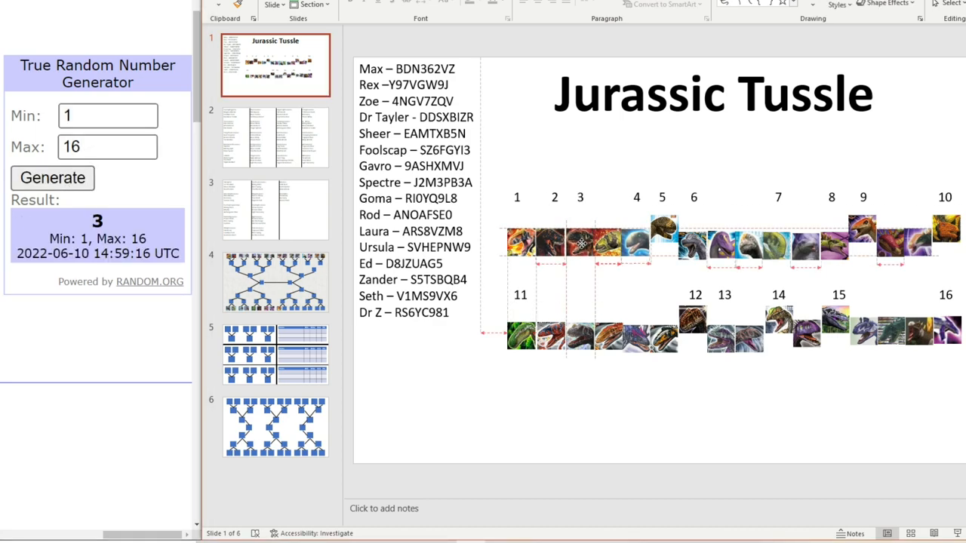
- Move a dinosaur icon into the bottom-row gap and select another bottom-row icon
left_click(579, 242)
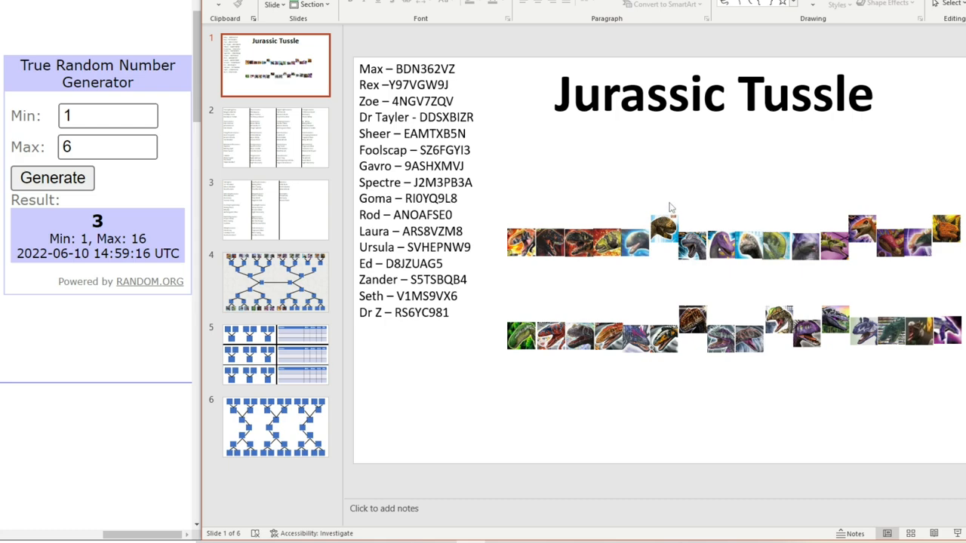
left_click(663, 226)
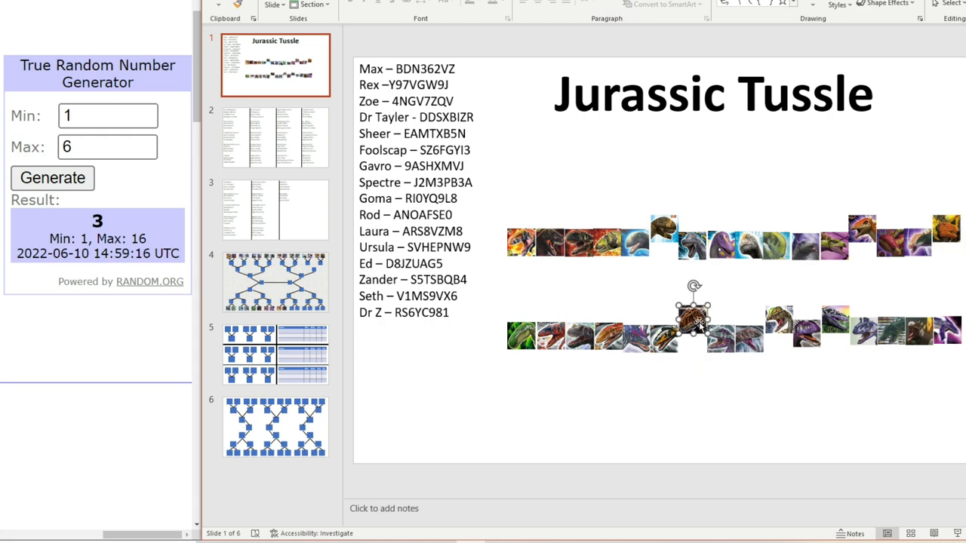
left_click_drag(693, 317, 779, 317)
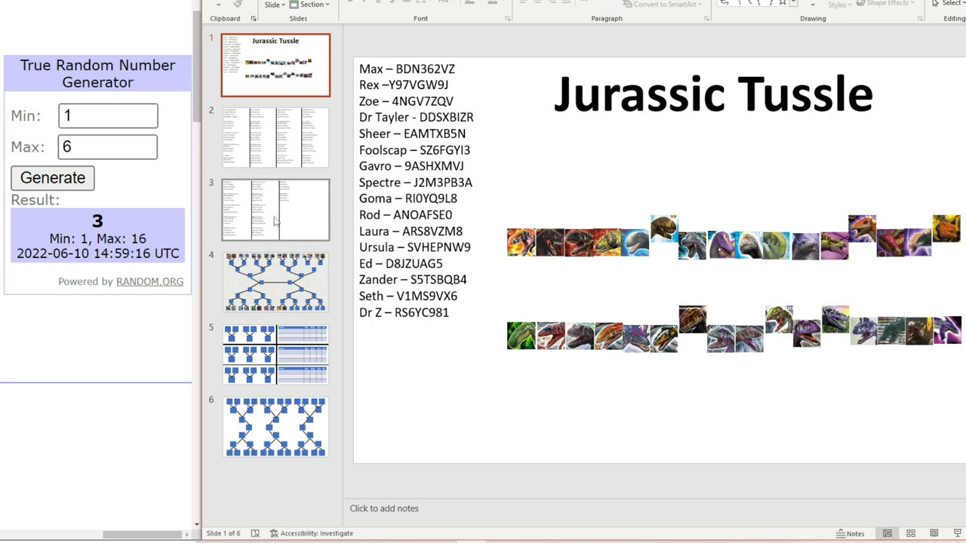
left_click(52, 178)
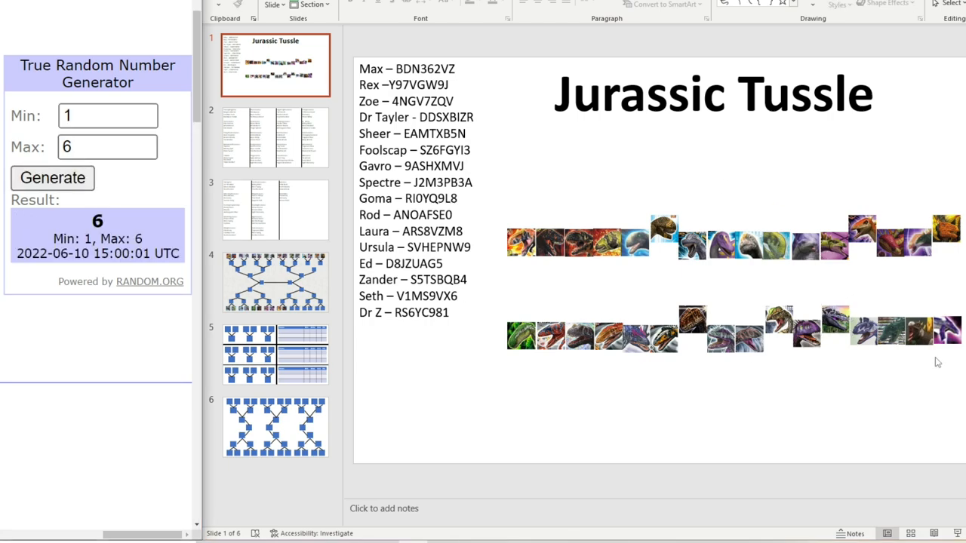
left_click(836, 329)
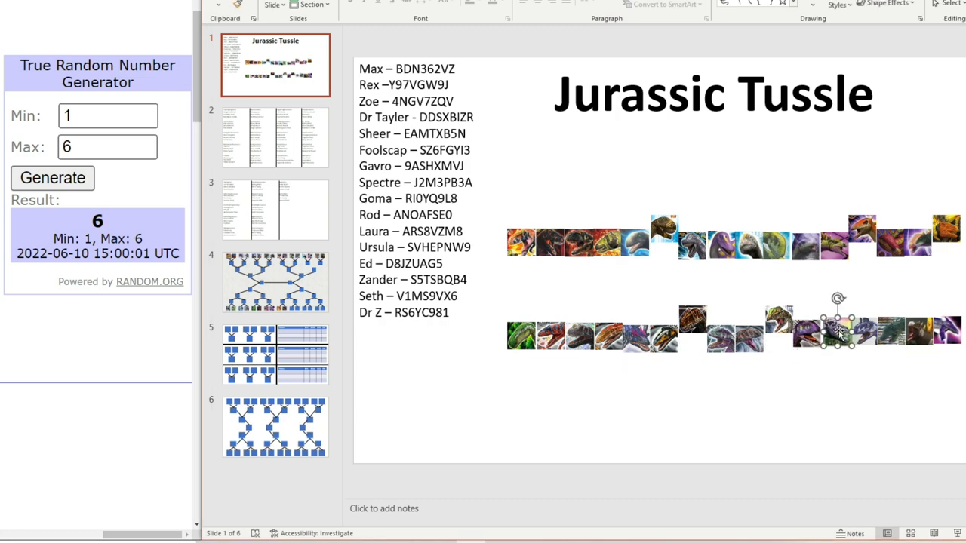
mouse_move(702, 166)
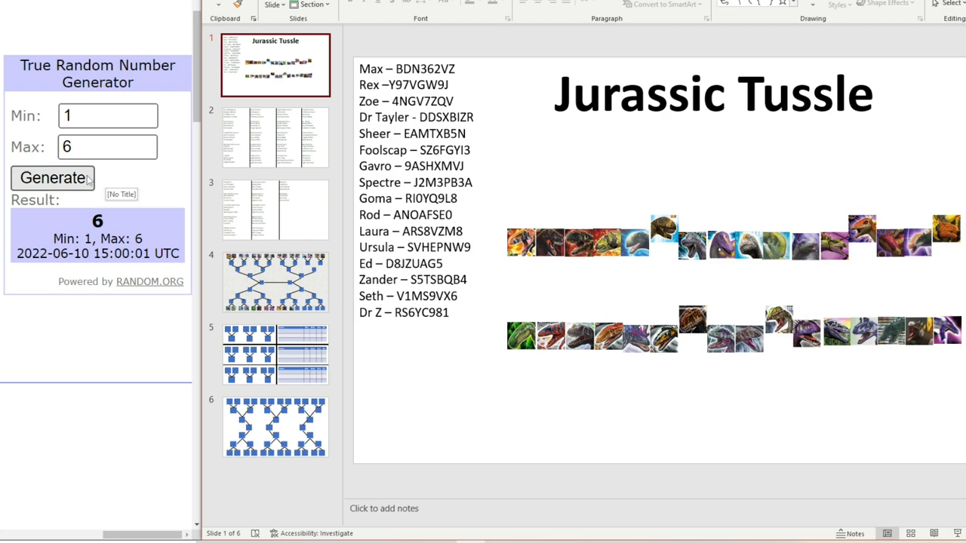
- Lower the maximum and draw from 1–4, selecting a bottom-row icon
left_click(52, 178)
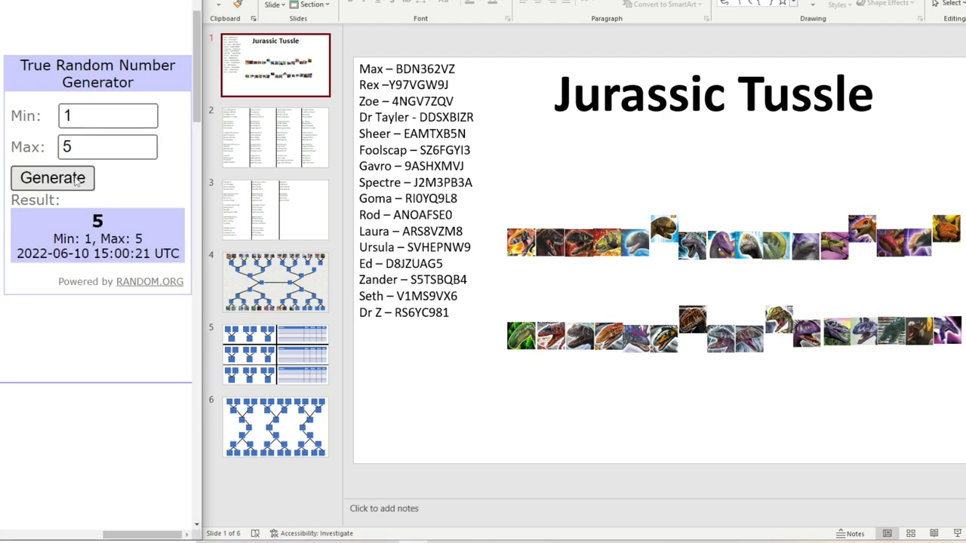
left_click(779, 324)
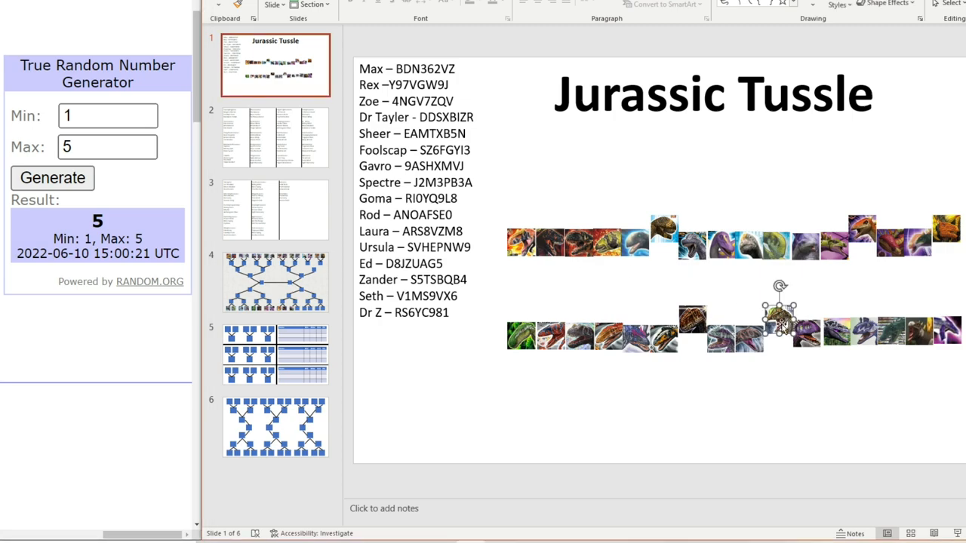
right_click(780, 317)
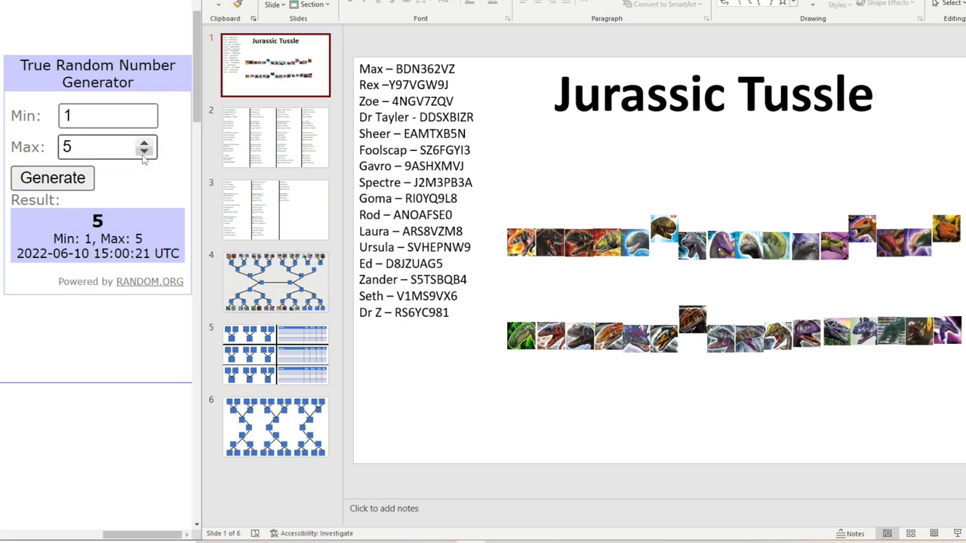
left_click(144, 152)
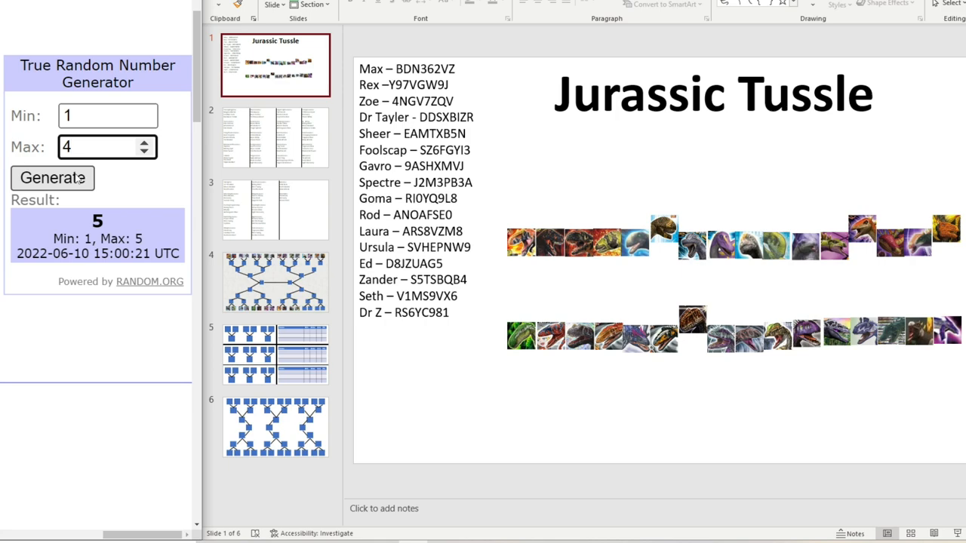
left_click(52, 178)
type("3")
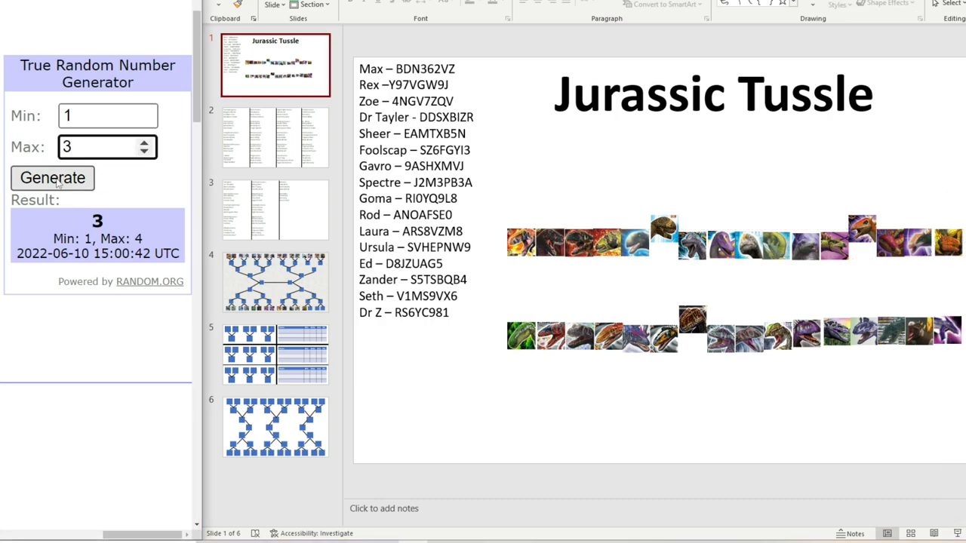
- Draw from 1–3, move a top-row icon into its pair slot, then draw from 1–2
left_click(53, 177)
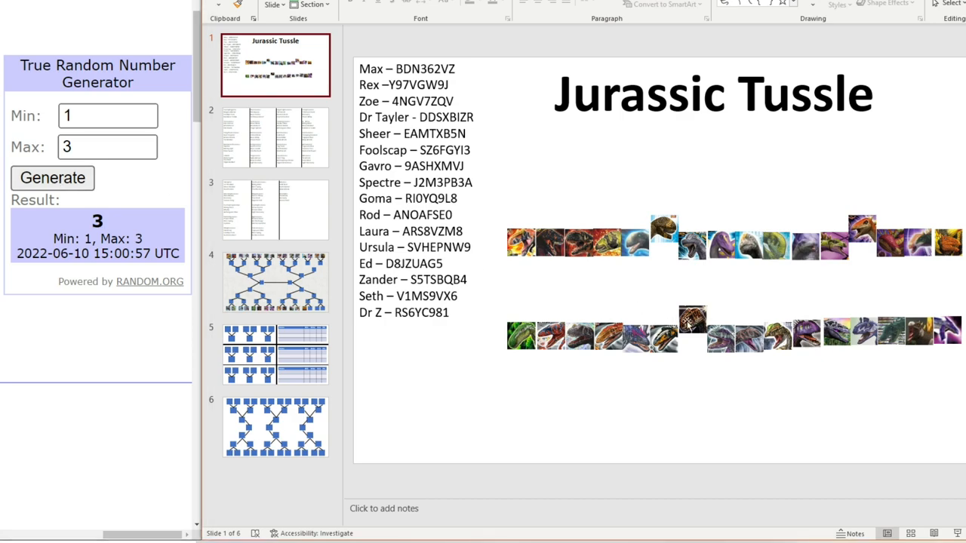
left_click(692, 336)
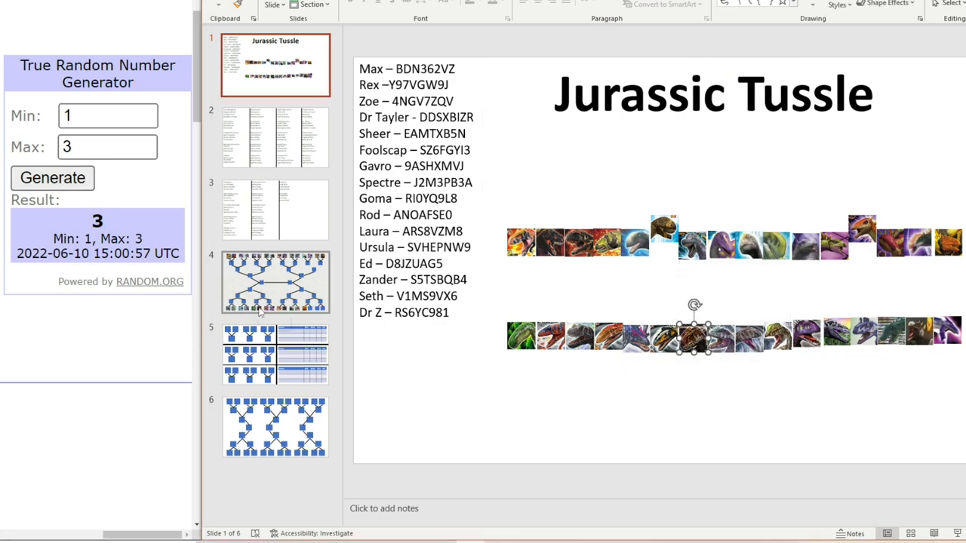
left_click(696, 187)
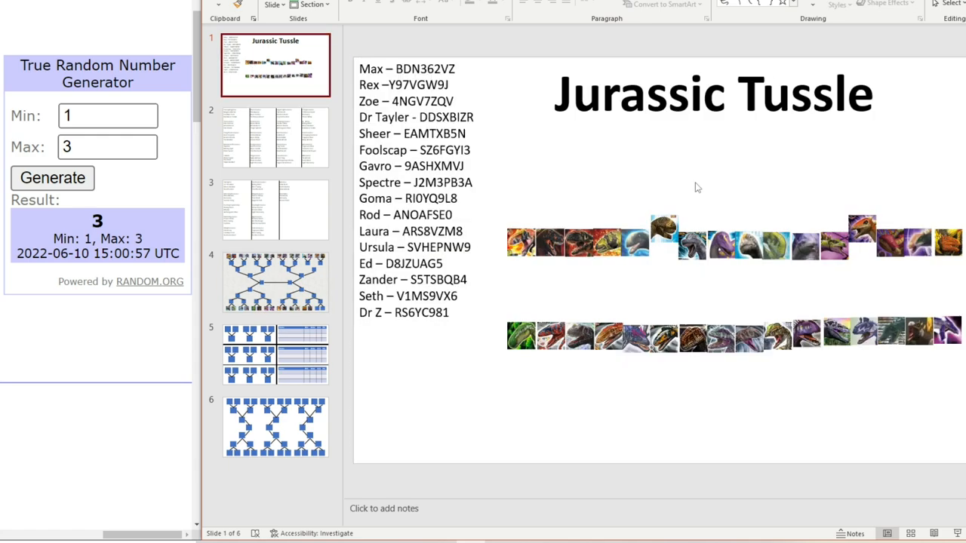
mouse_move(649, 197)
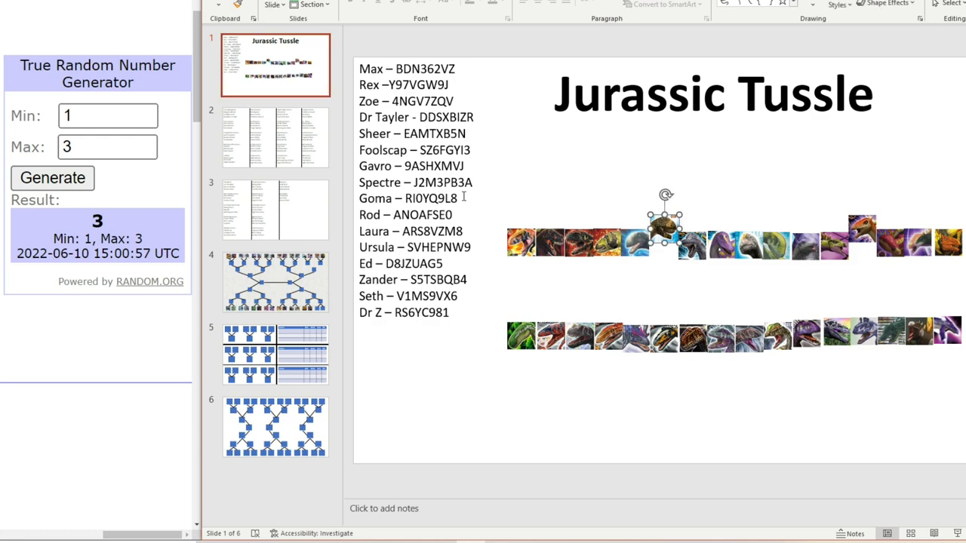
left_click_drag(664, 226, 863, 227)
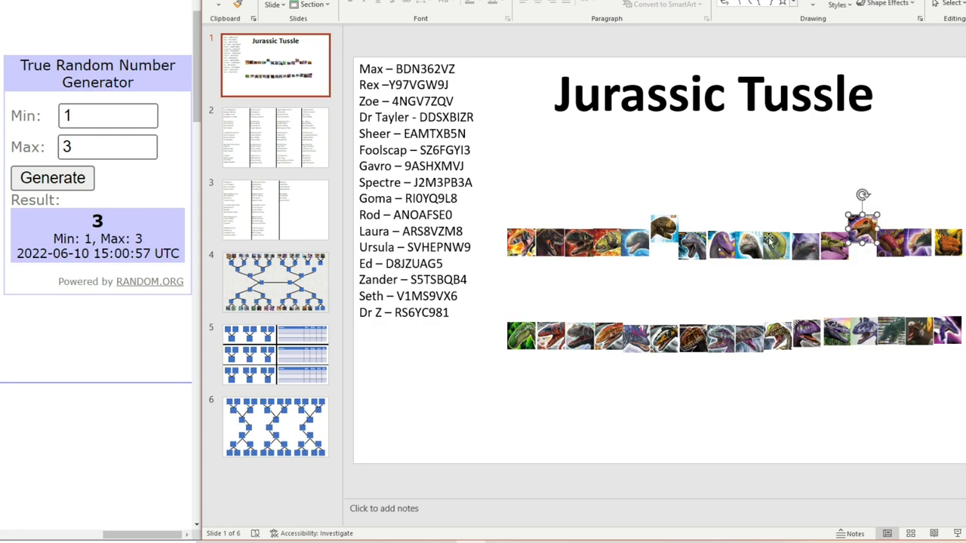
type("2")
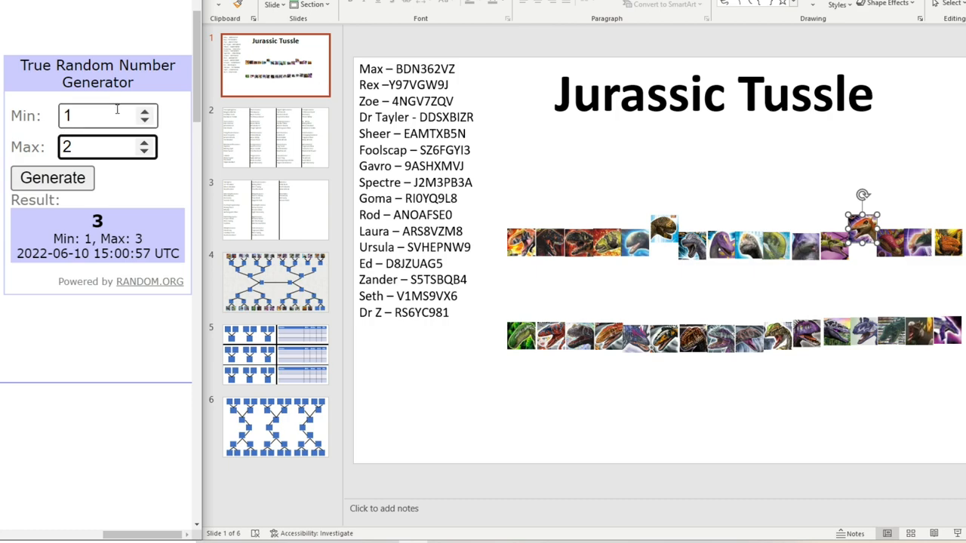
left_click(52, 177)
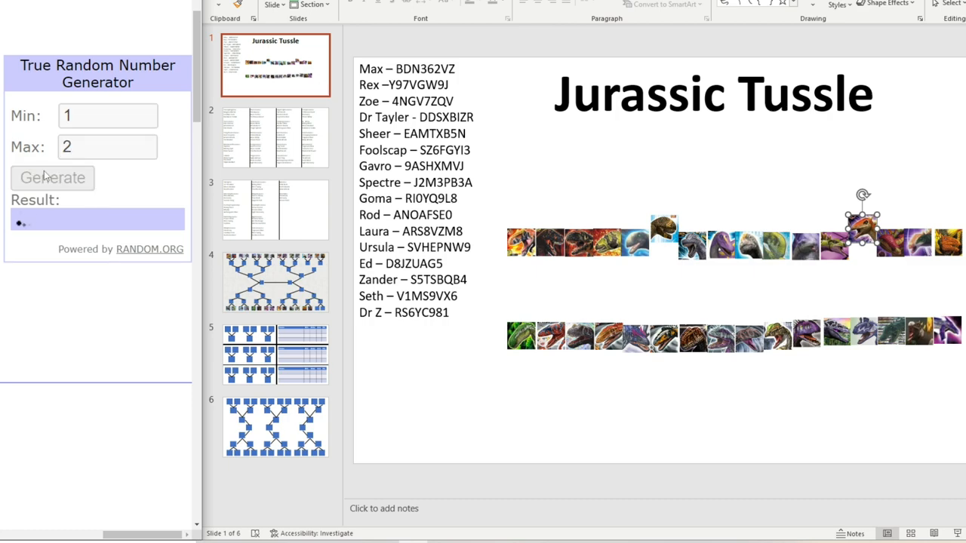
- Generate the final random number from the 1–2 range
left_click(52, 177)
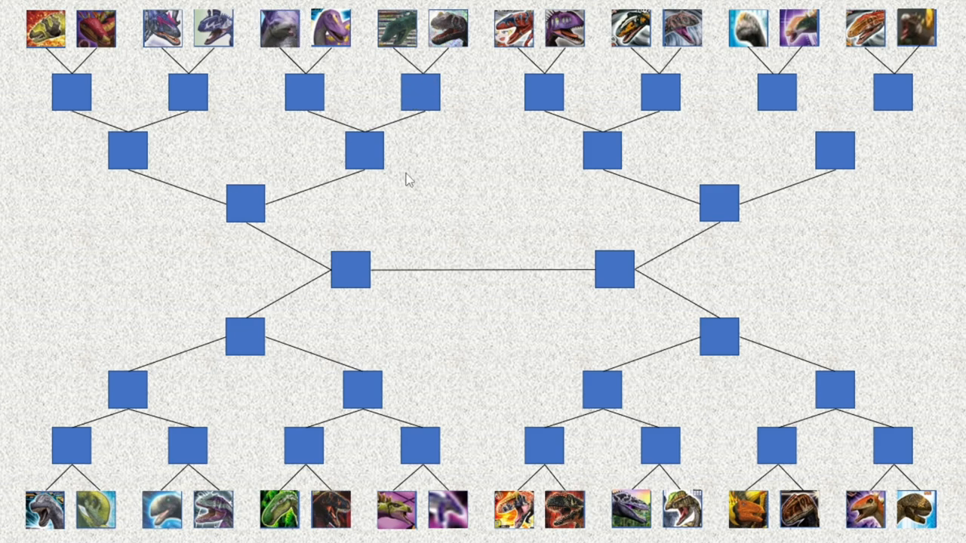
mouse_move(495, 194)
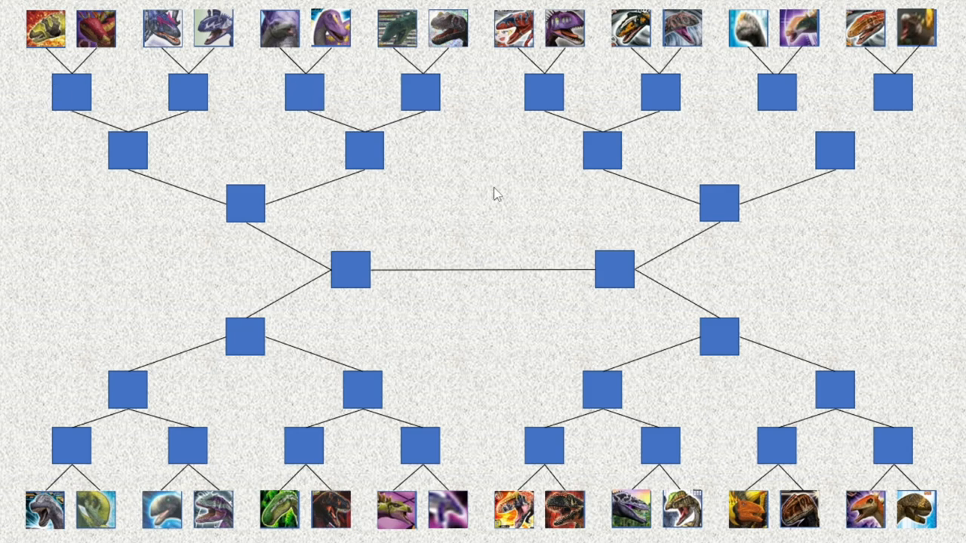